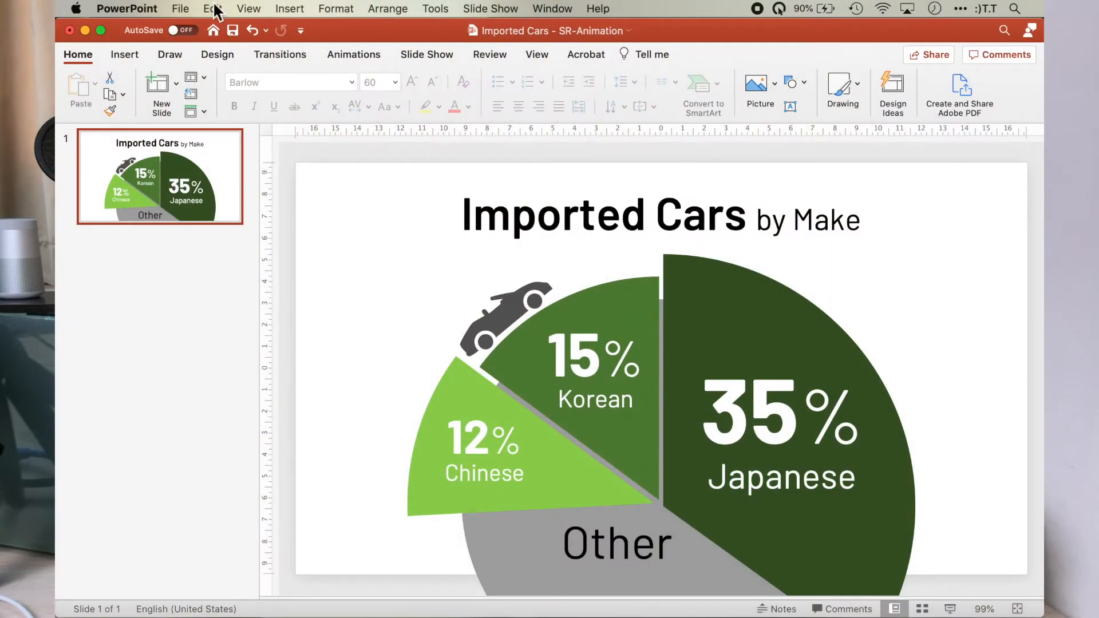
Duplicate the Imported Cars pie chart slide via Edit > Duplicate and clear the selection.
left_click(208, 9)
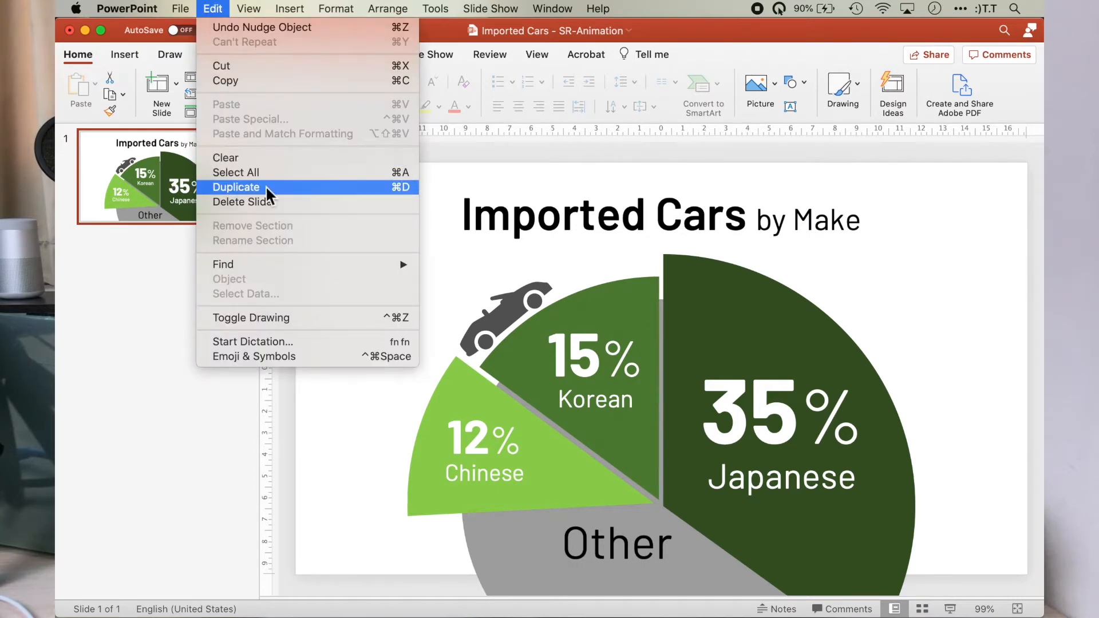
left_click(235, 188)
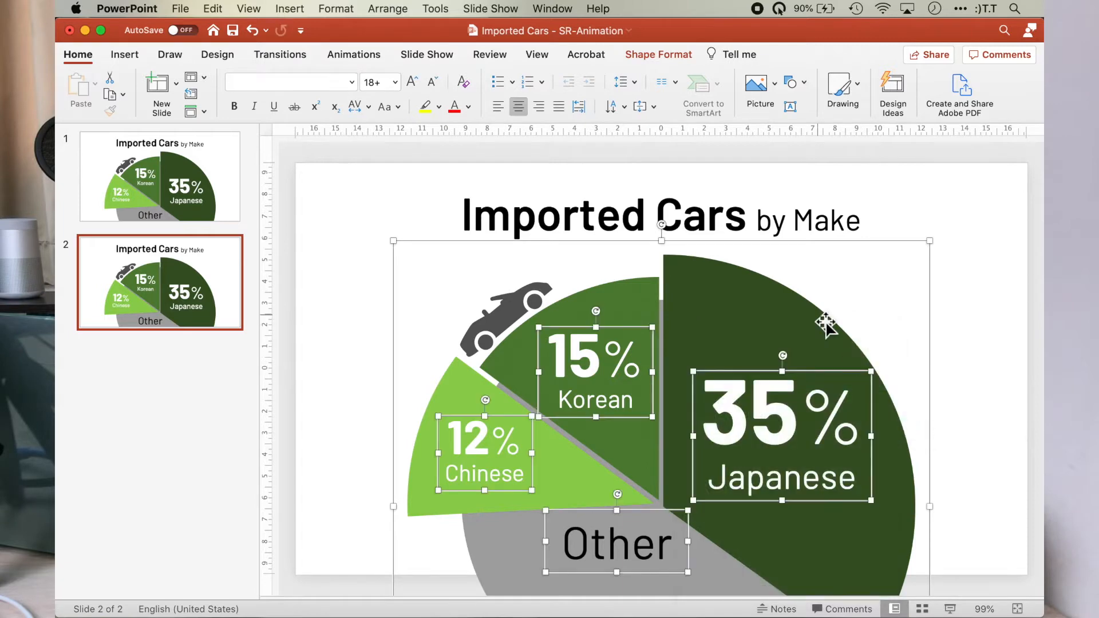
left_click(341, 354)
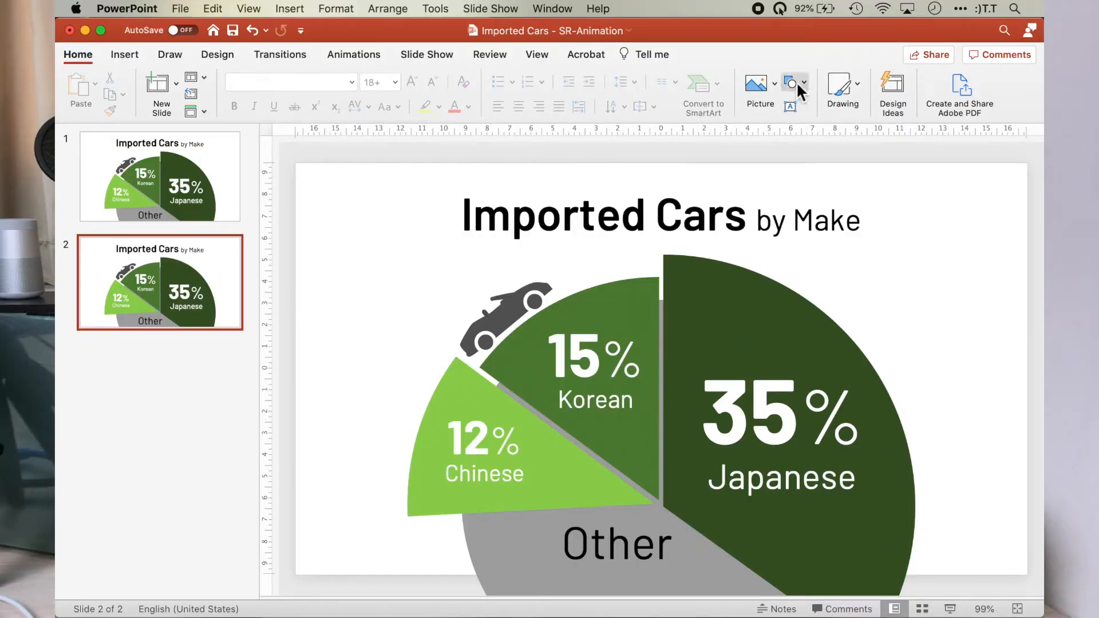
Draw a large oval from the Shapes gallery covering the whole pie chart.
left_click(790, 83)
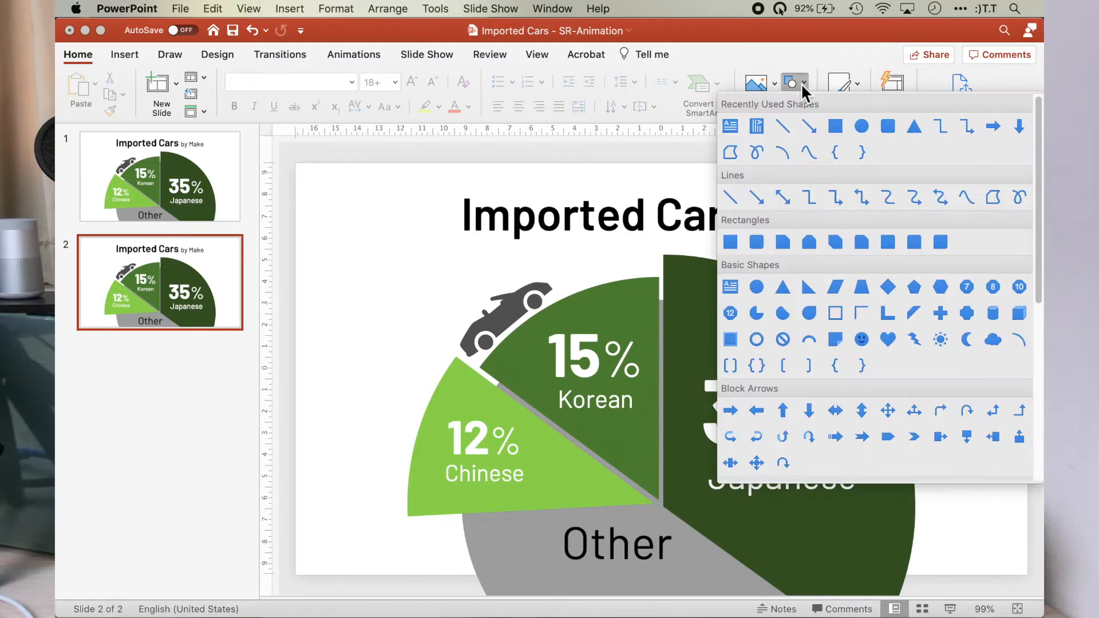
mouse_move(860, 126)
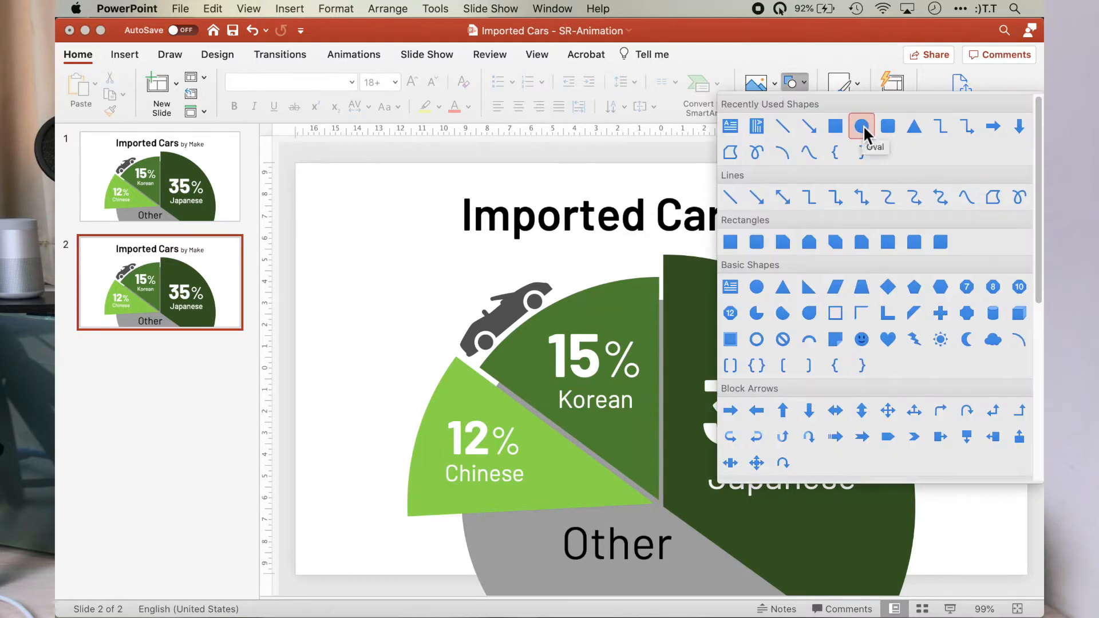
left_click(861, 126)
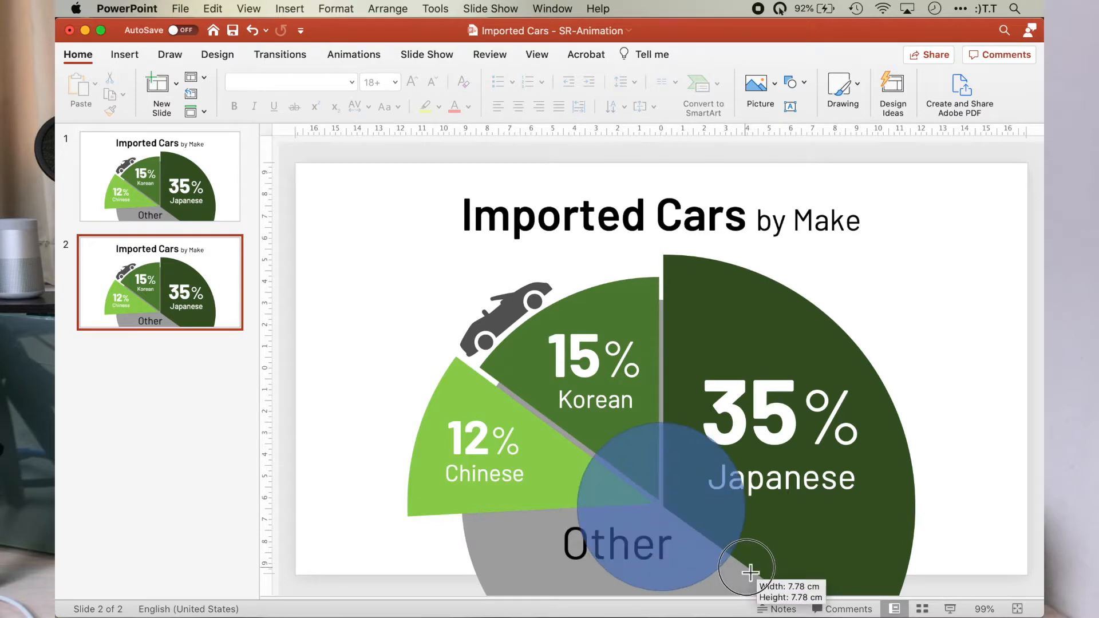
left_click_drag(745, 568, 893, 523)
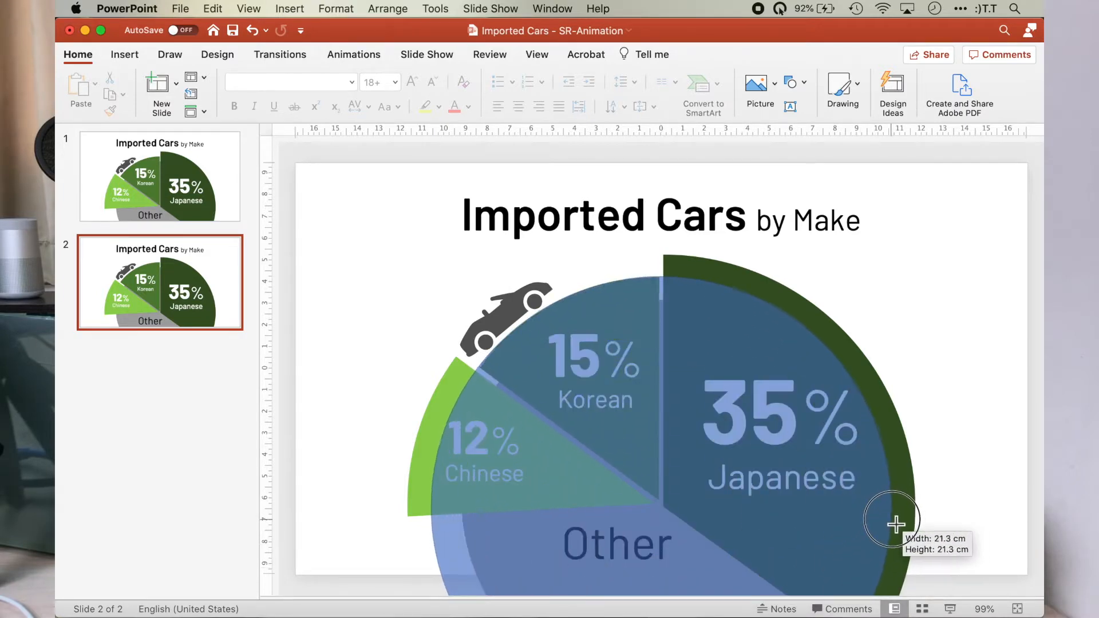
right_click(892, 524)
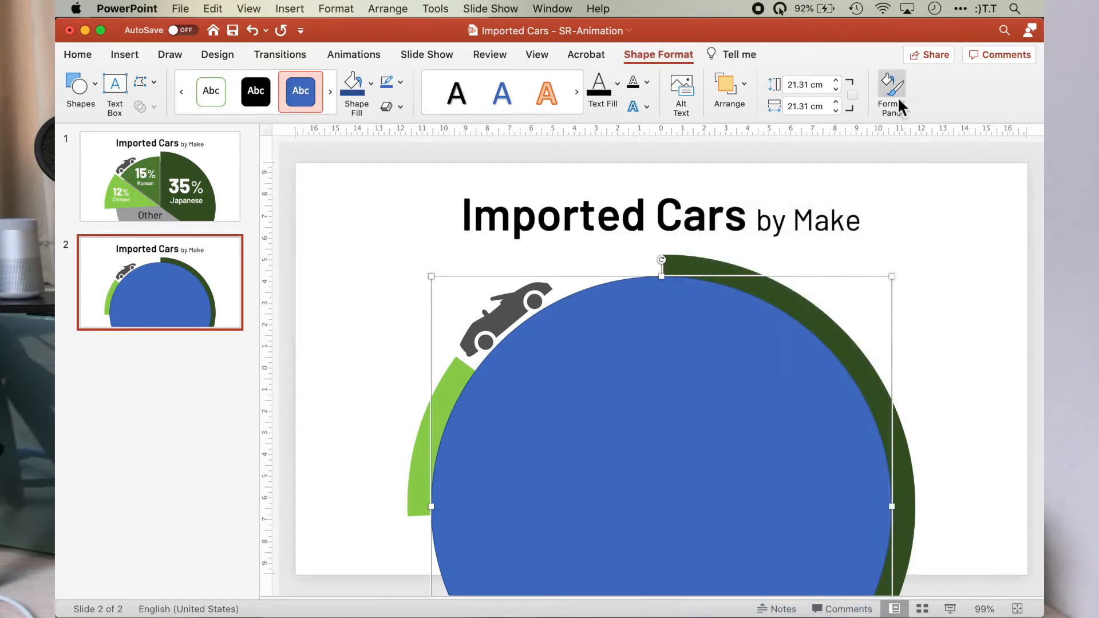
In the Format pane raise the circle's transparency, then set it to No fill and No line.
left_click(890, 83)
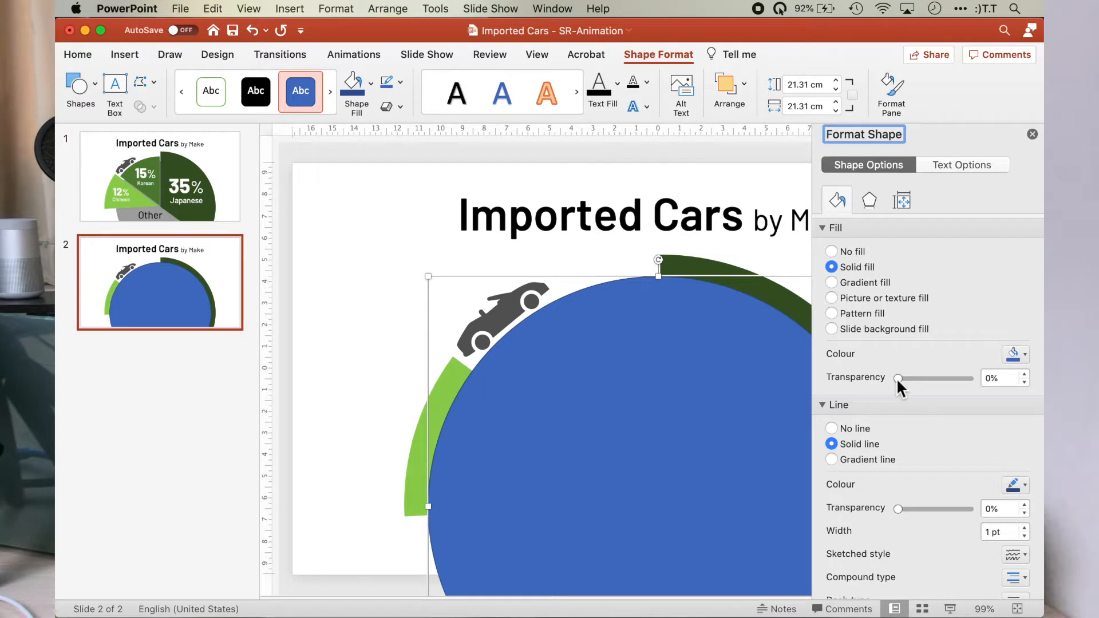
left_click_drag(900, 377, 935, 378)
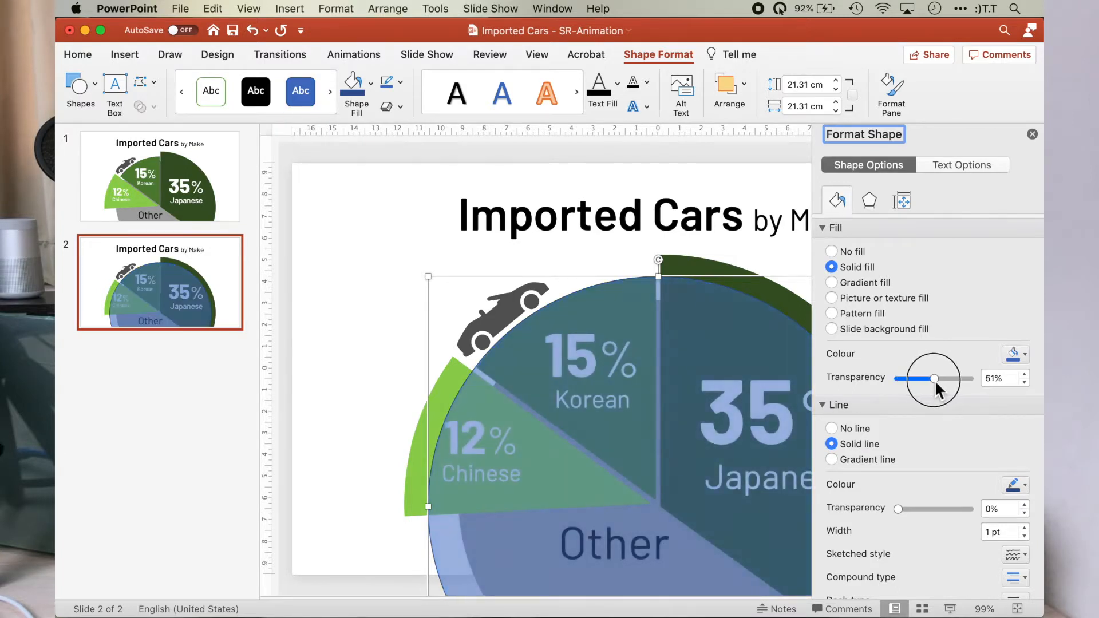
left_click_drag(935, 377, 940, 377)
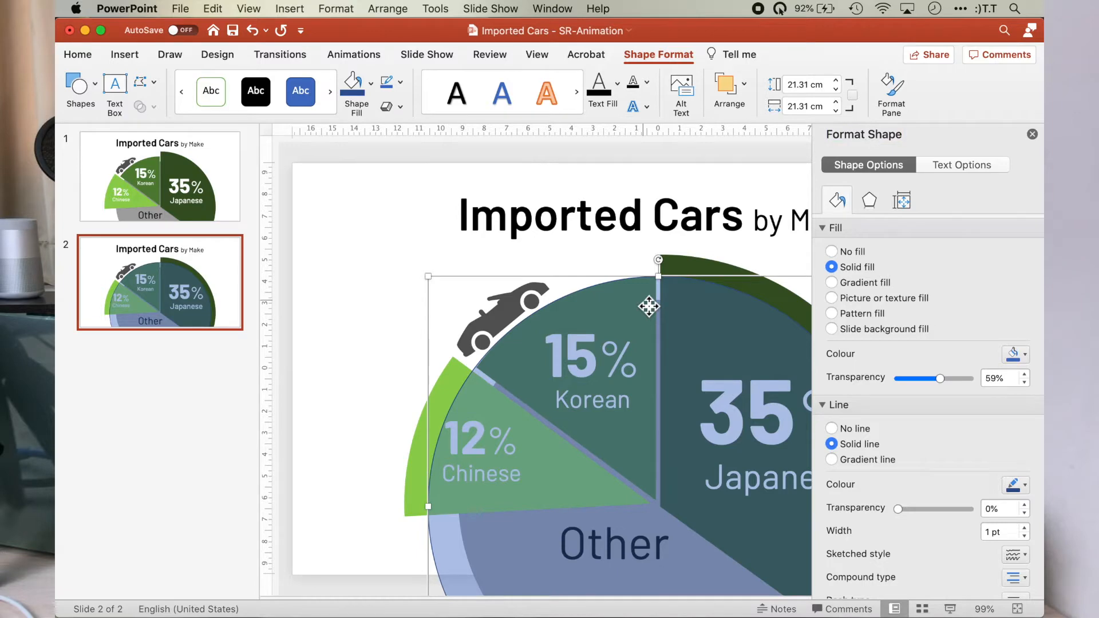
mouse_move(652, 309)
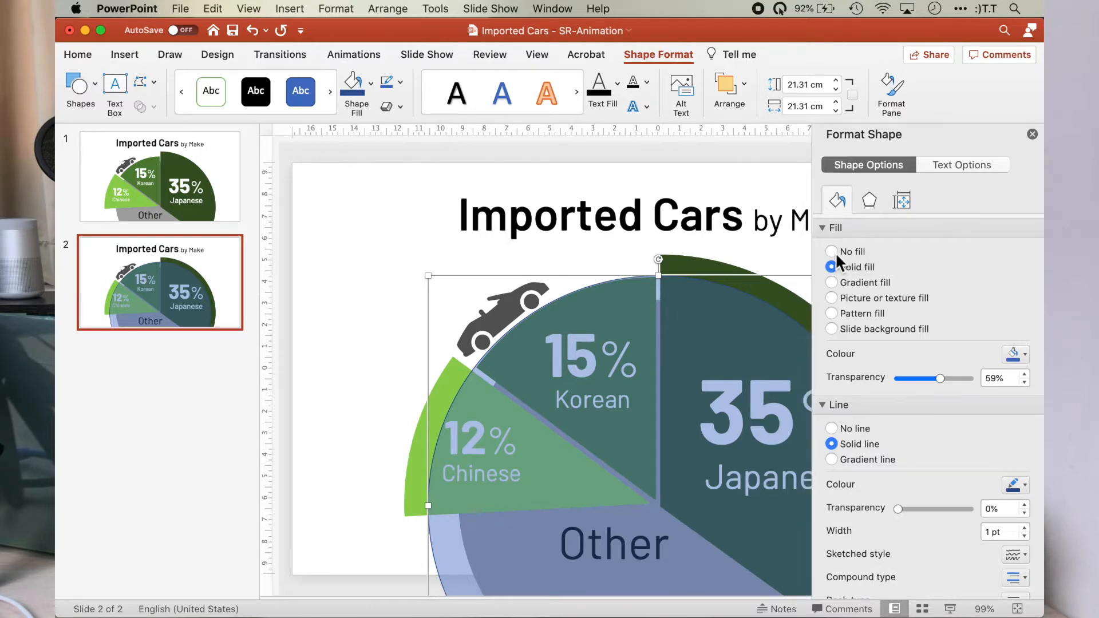
left_click(831, 251)
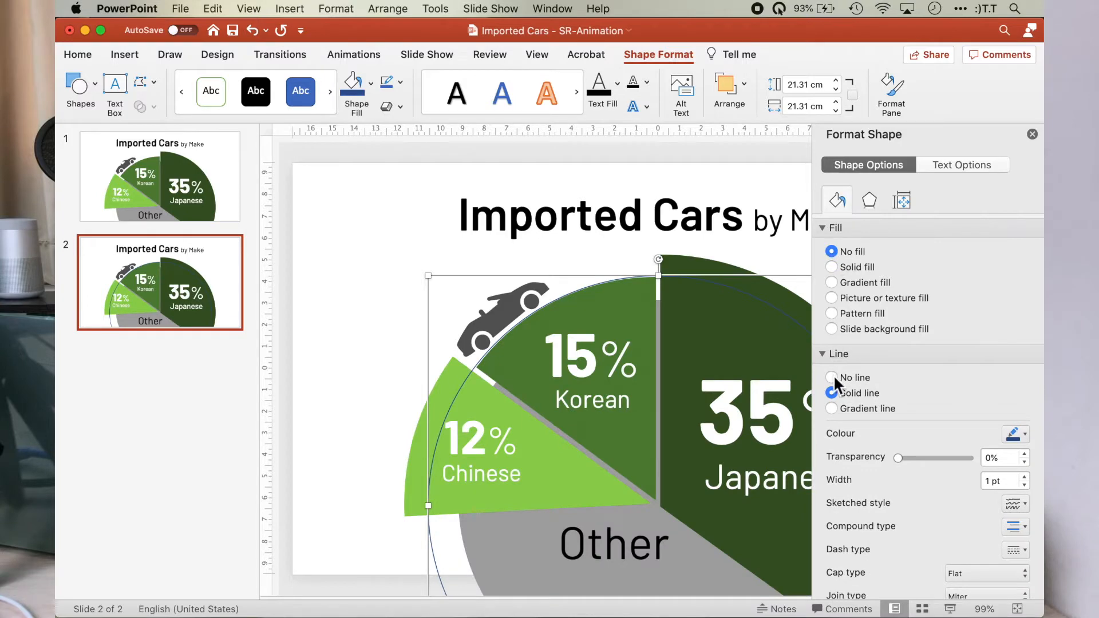
left_click(831, 377)
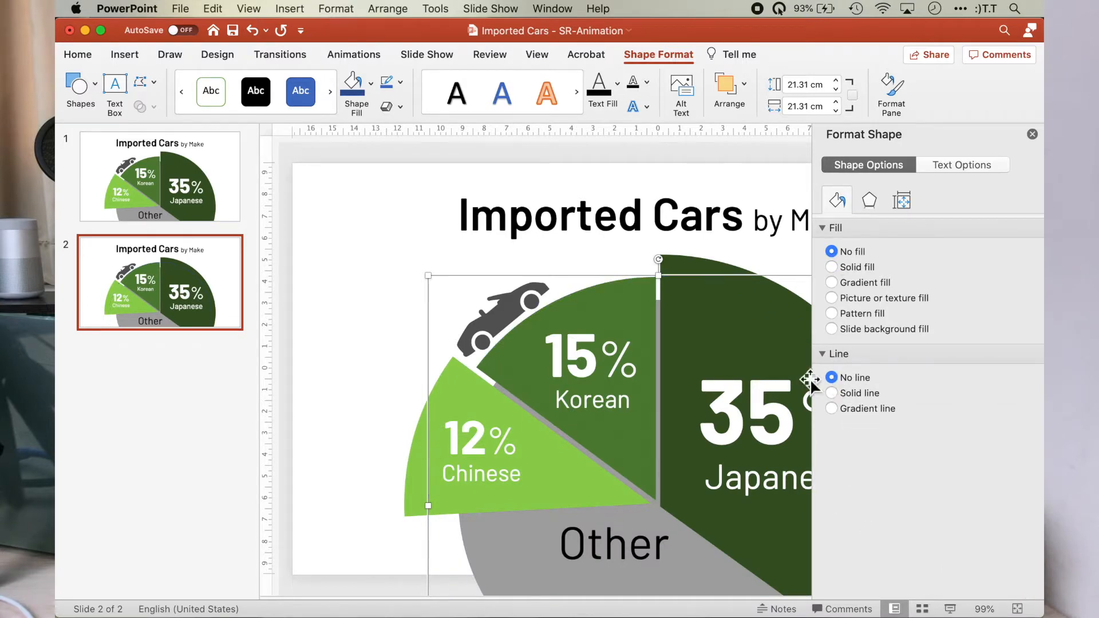
mouse_move(646, 316)
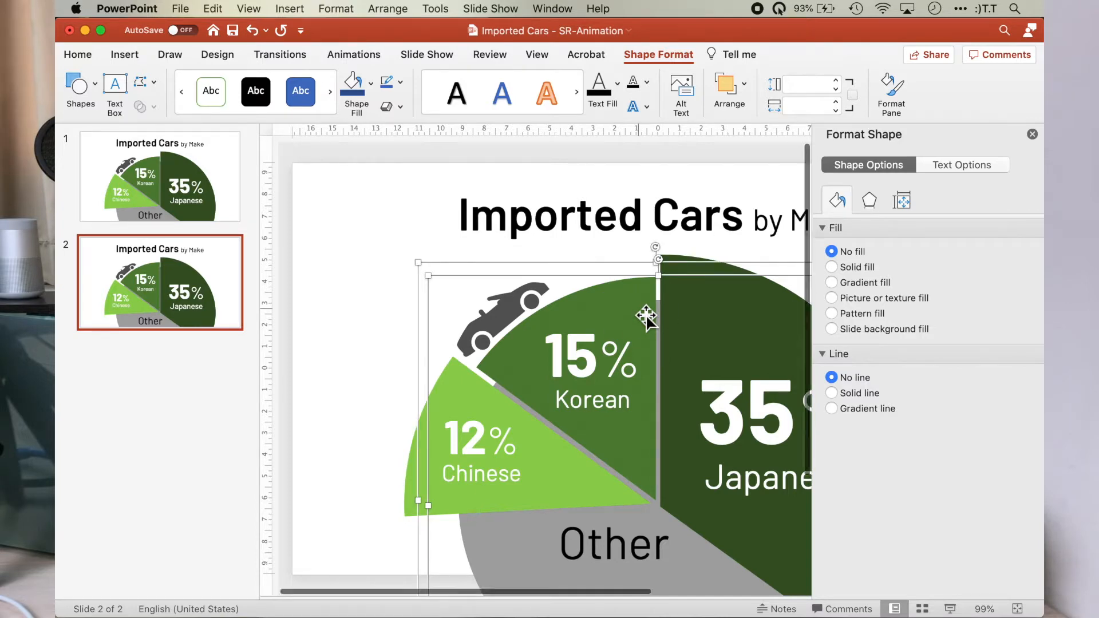
Group the invisible circle with the pie piece and strip fill and outline from a new circle.
right_click(646, 316)
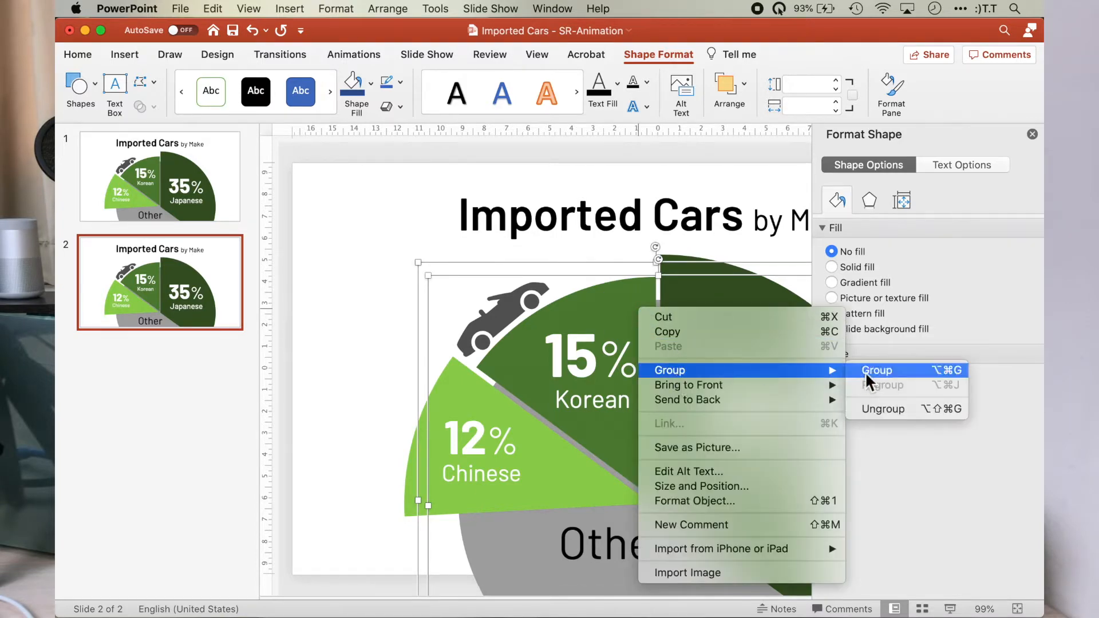
left_click(876, 371)
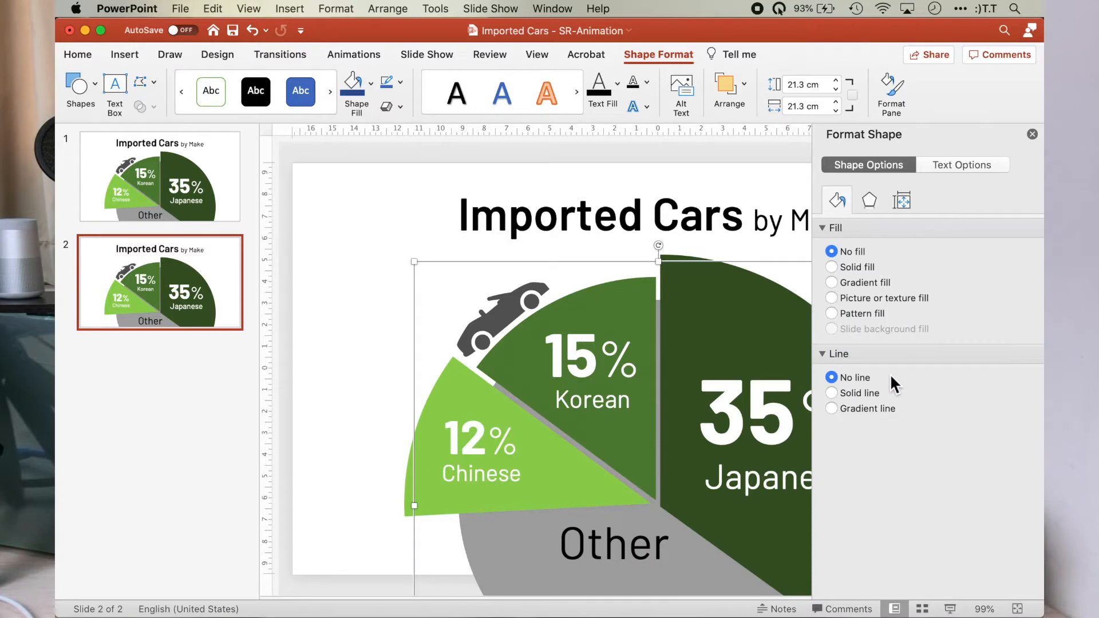
mouse_move(680, 403)
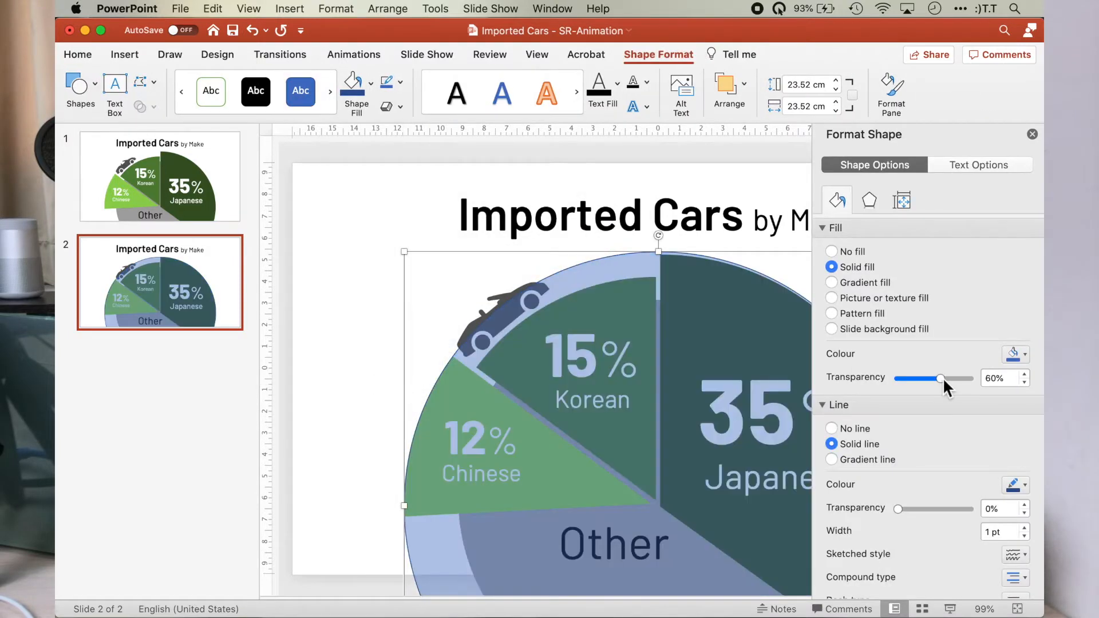
left_click(831, 251)
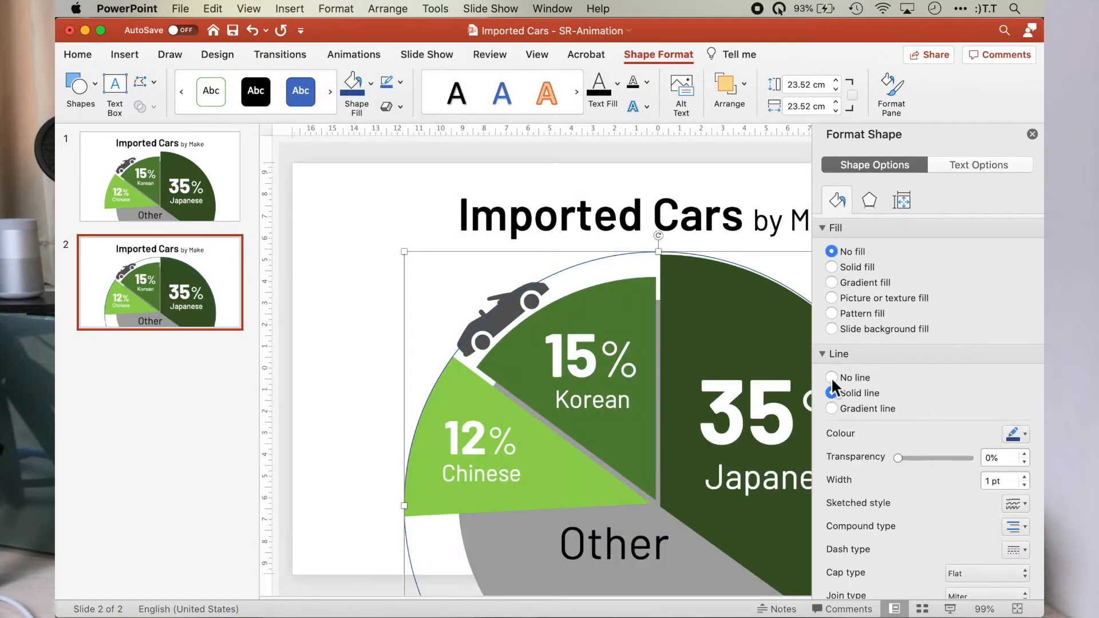
right_click(526, 351)
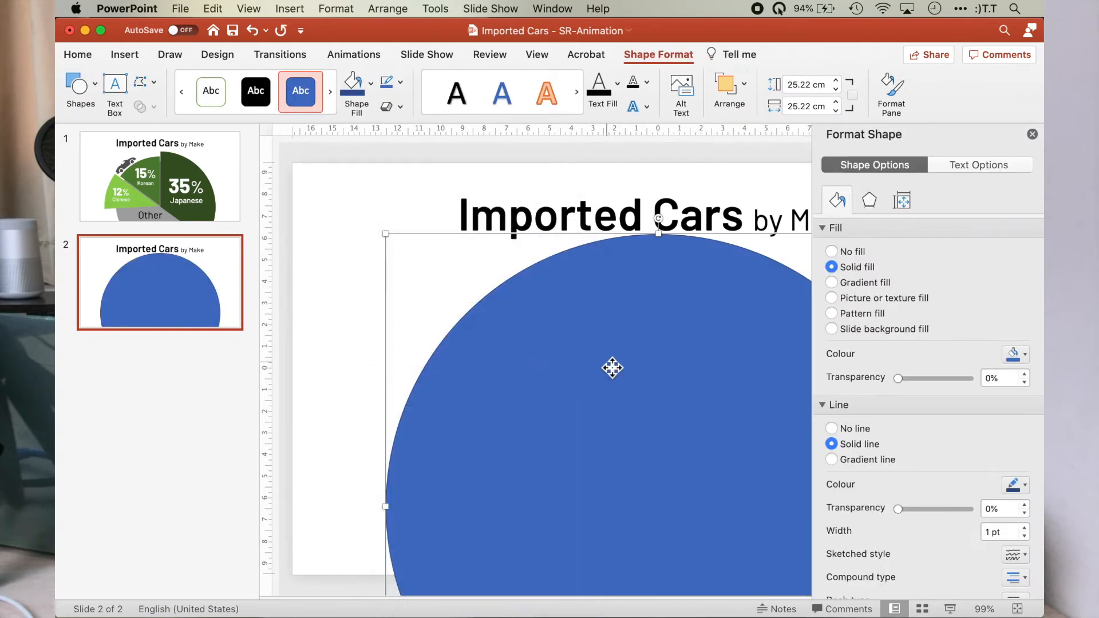
Make the largest circle fill-less and group it with the car graphic.
left_click(831, 250)
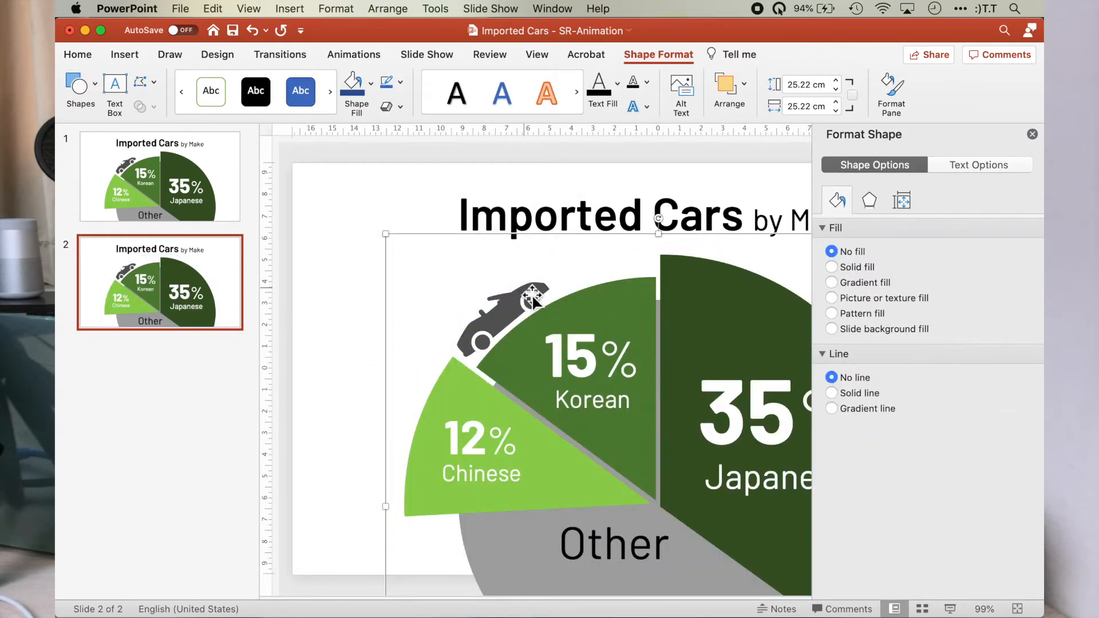
right_click(525, 307)
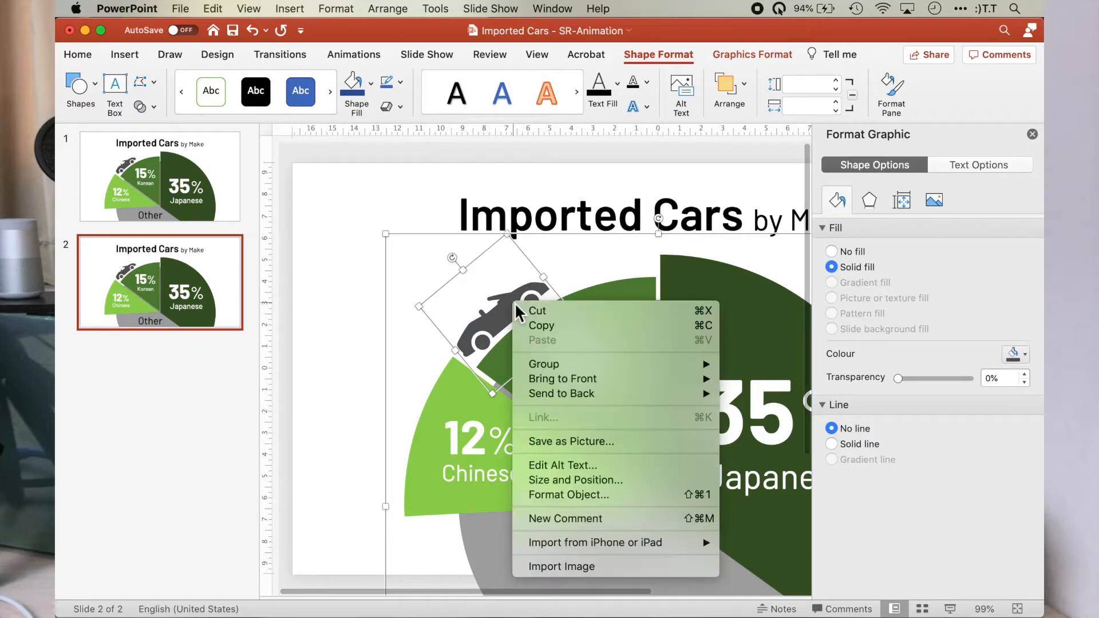
mouse_move(566, 364)
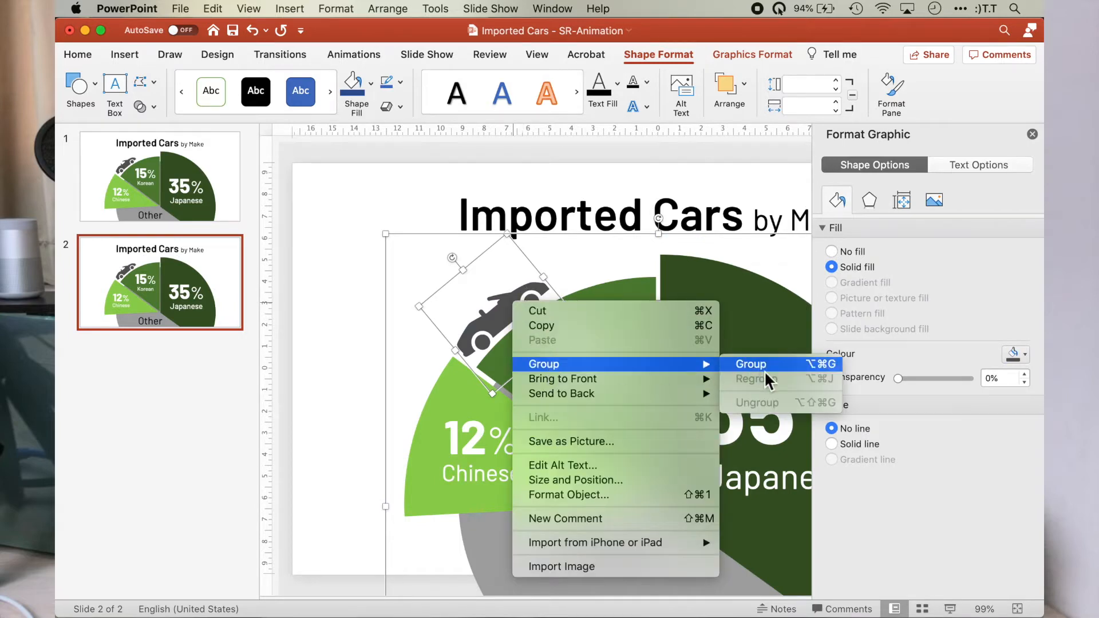
left_click(750, 364)
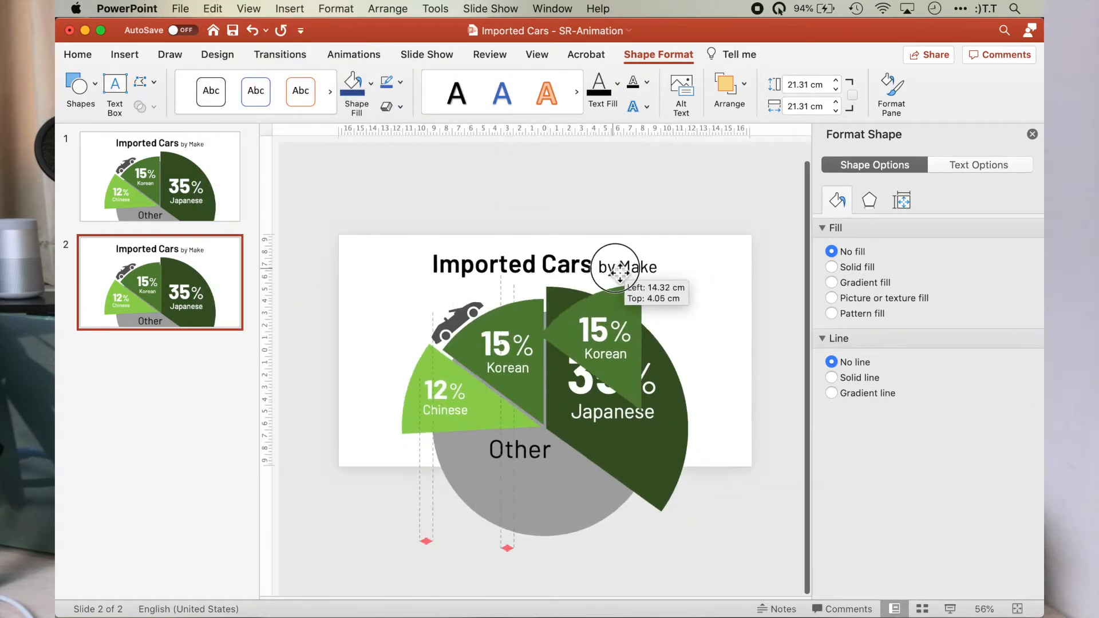
Reposition the duplicated Korean wedge and give it a dark blue fill colour.
left_click_drag(615, 270, 515, 287)
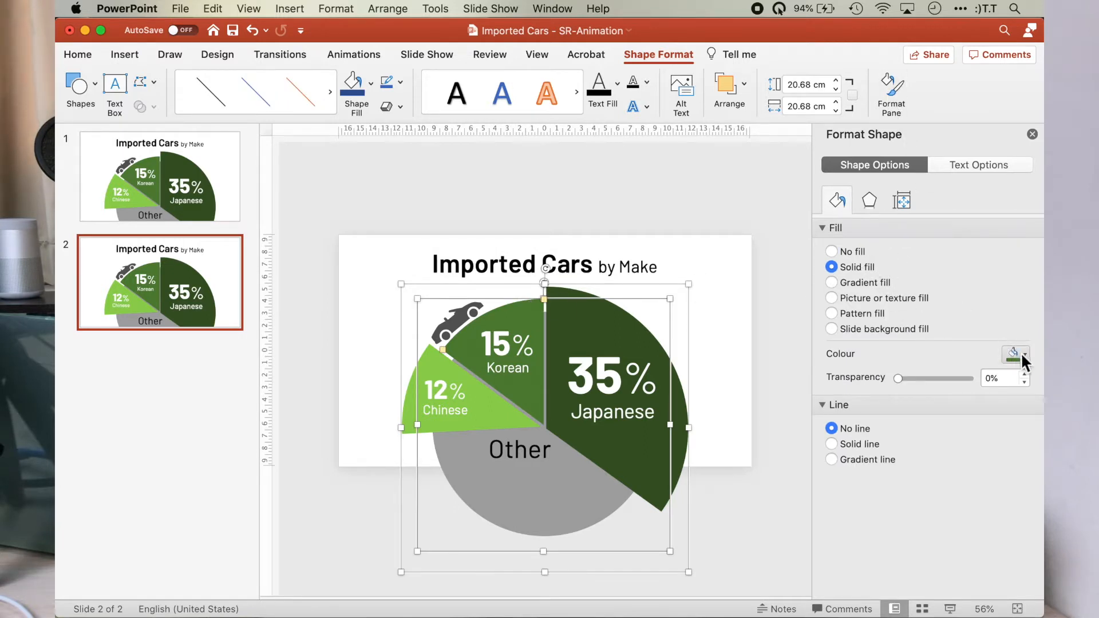
left_click(1026, 355)
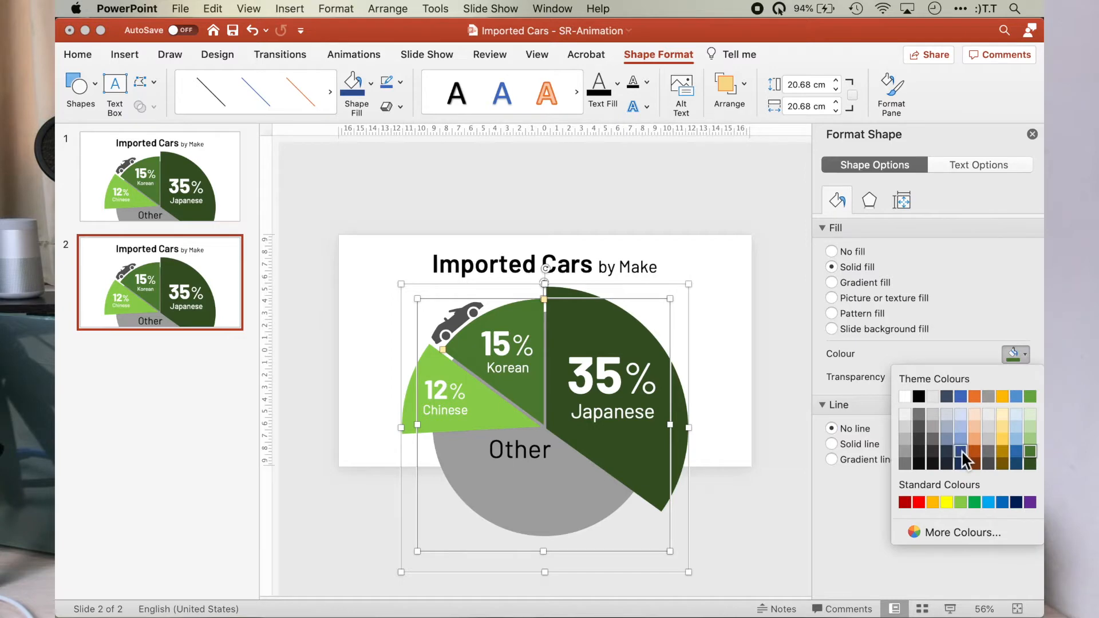
left_click(958, 451)
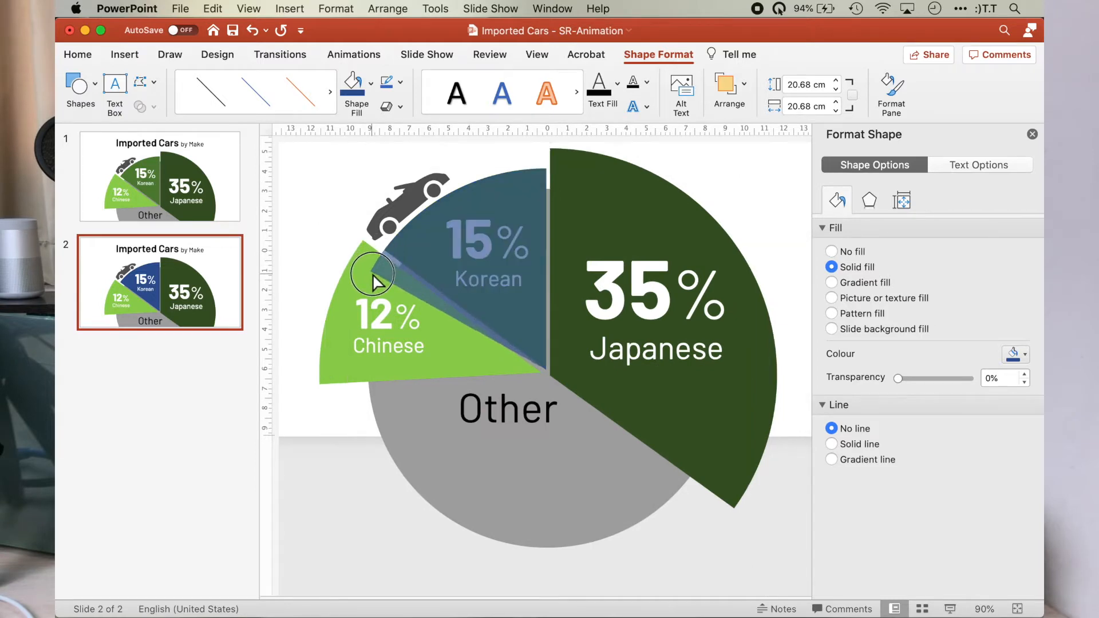
mouse_move(370, 290)
type("17")
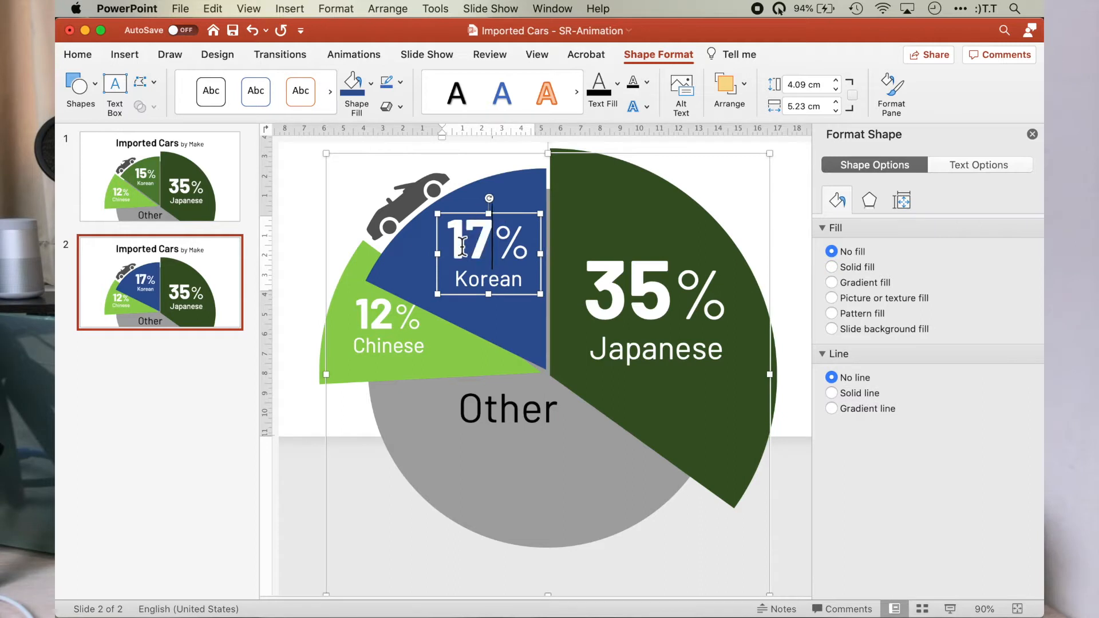
Change the blue wedge's label text to read 17% Malaysian.
type("Malaysian")
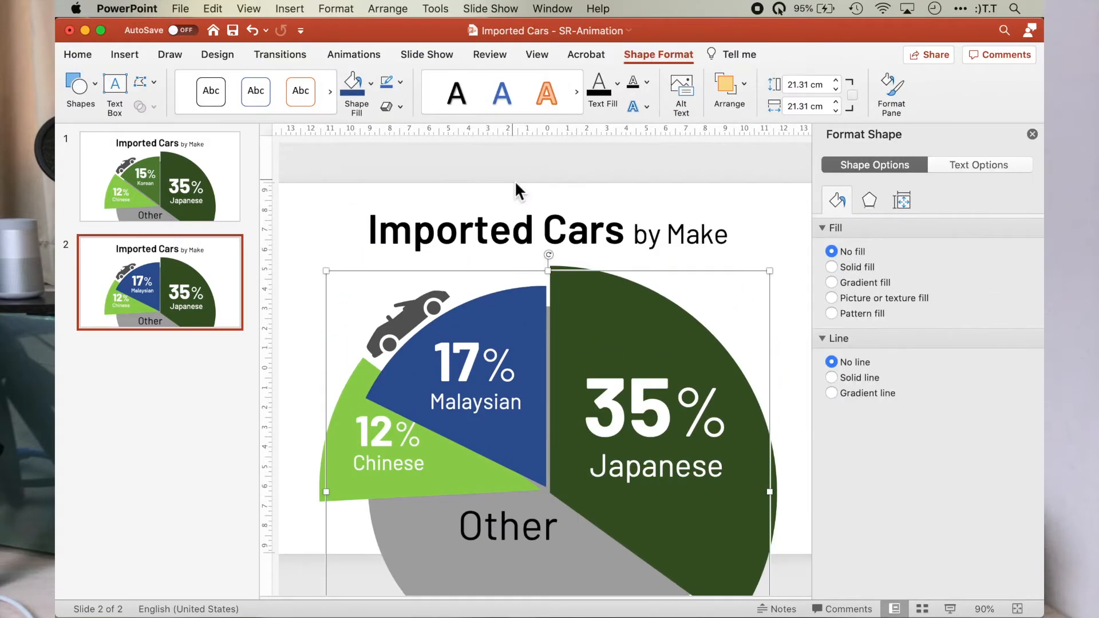
mouse_move(559, 256)
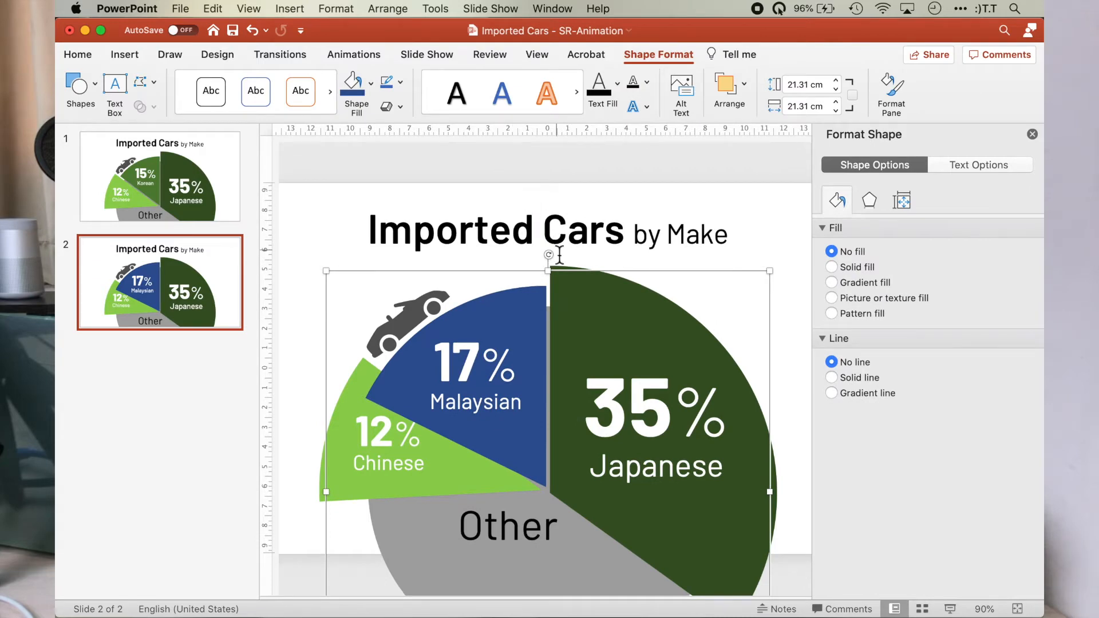
Rotate the blue Malaysian wedge clockwise until it rests over the Japanese slice.
left_click_drag(548, 254, 643, 283)
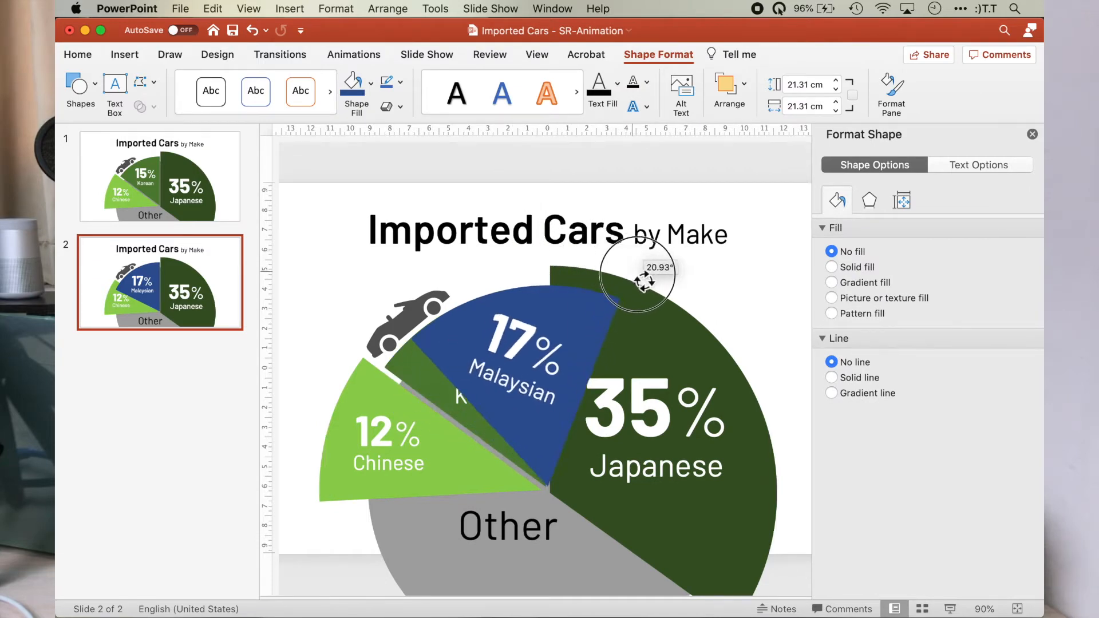
left_click_drag(636, 283, 762, 368)
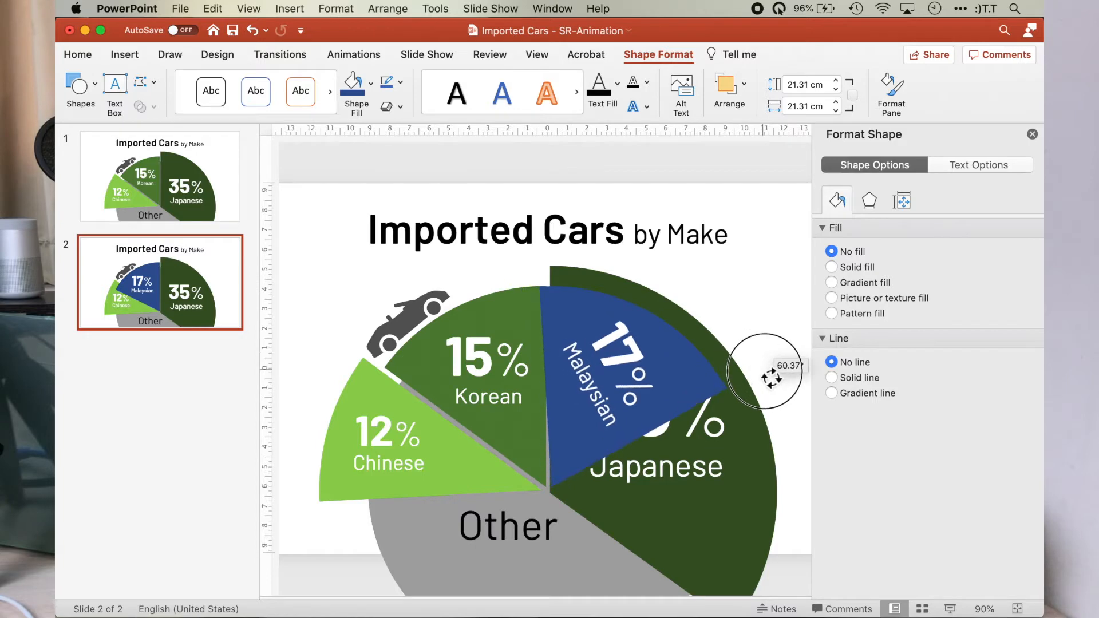
left_click_drag(764, 371, 772, 382)
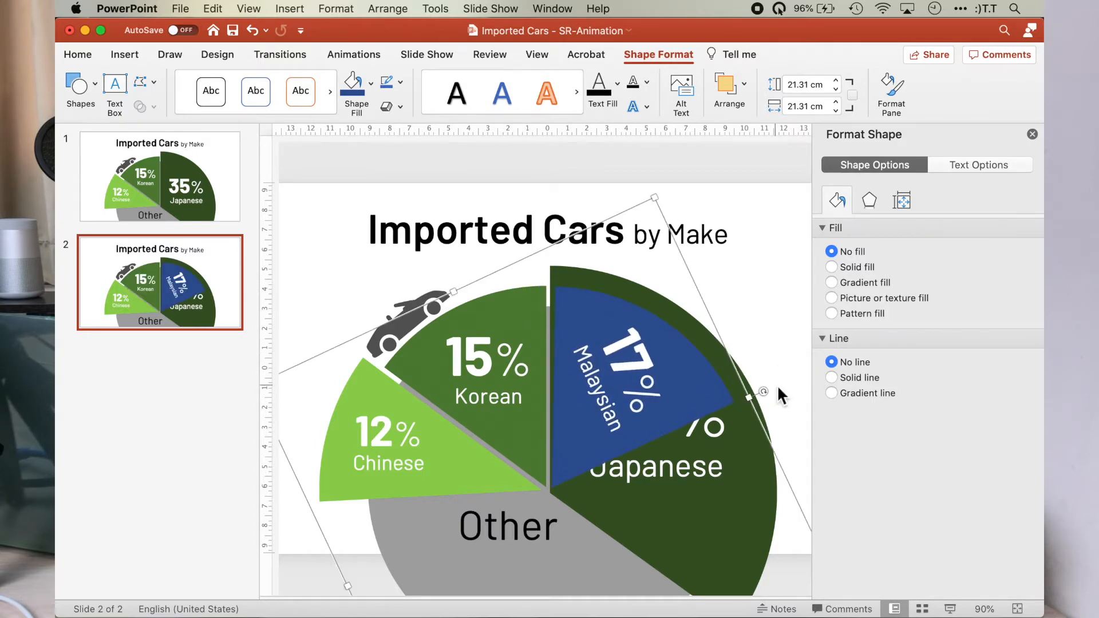
mouse_move(780, 371)
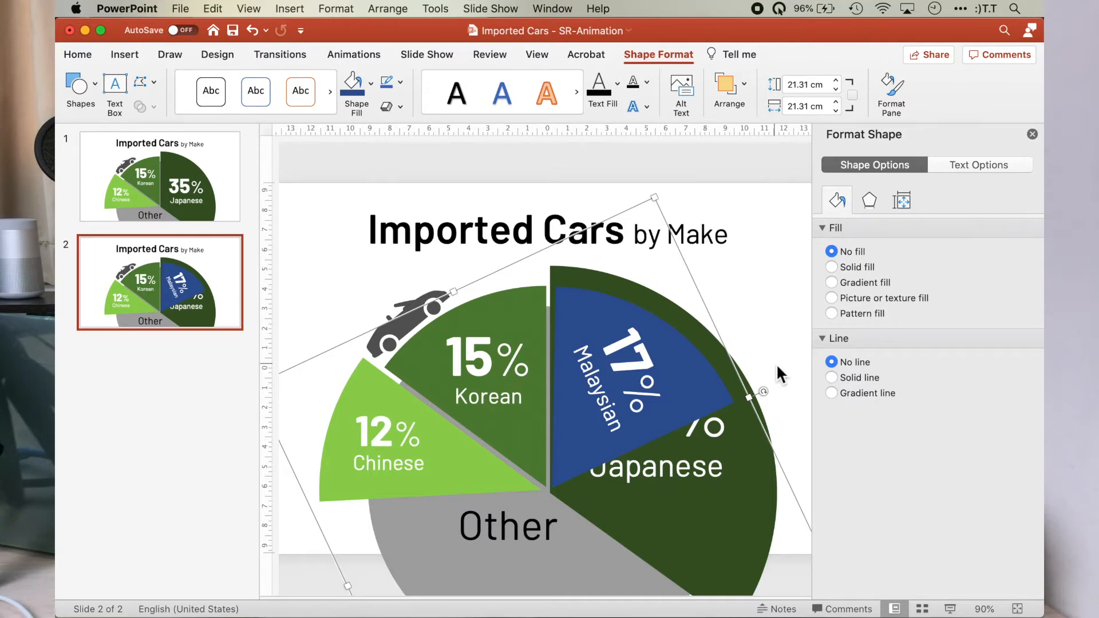
mouse_move(771, 196)
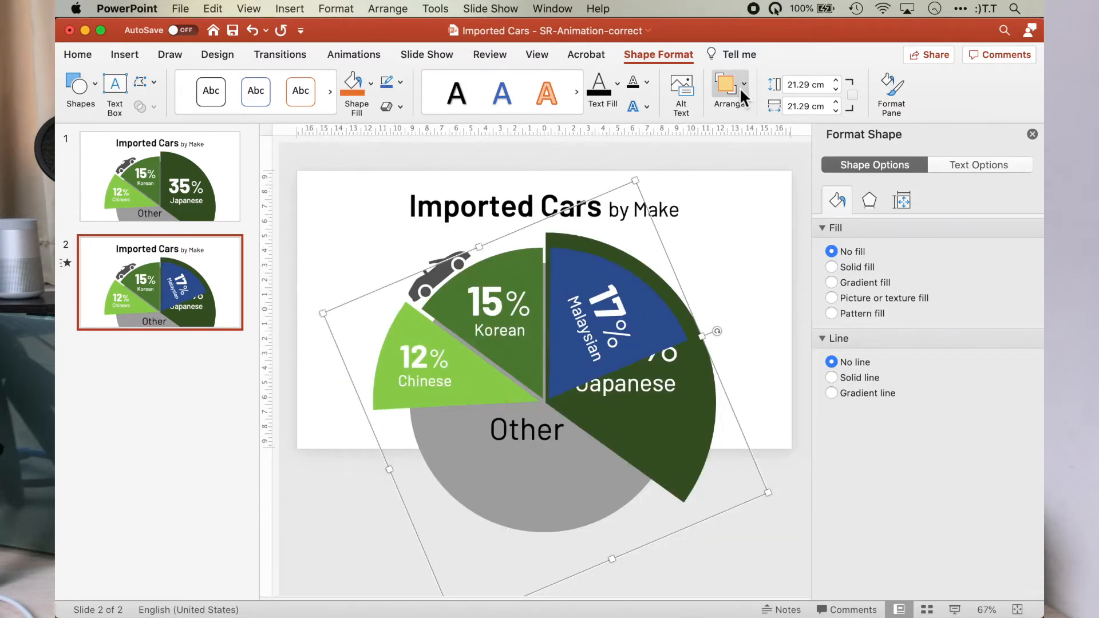
In Arrange > Reorder Objects move the Malaysian layer just below the title and confirm.
left_click(728, 89)
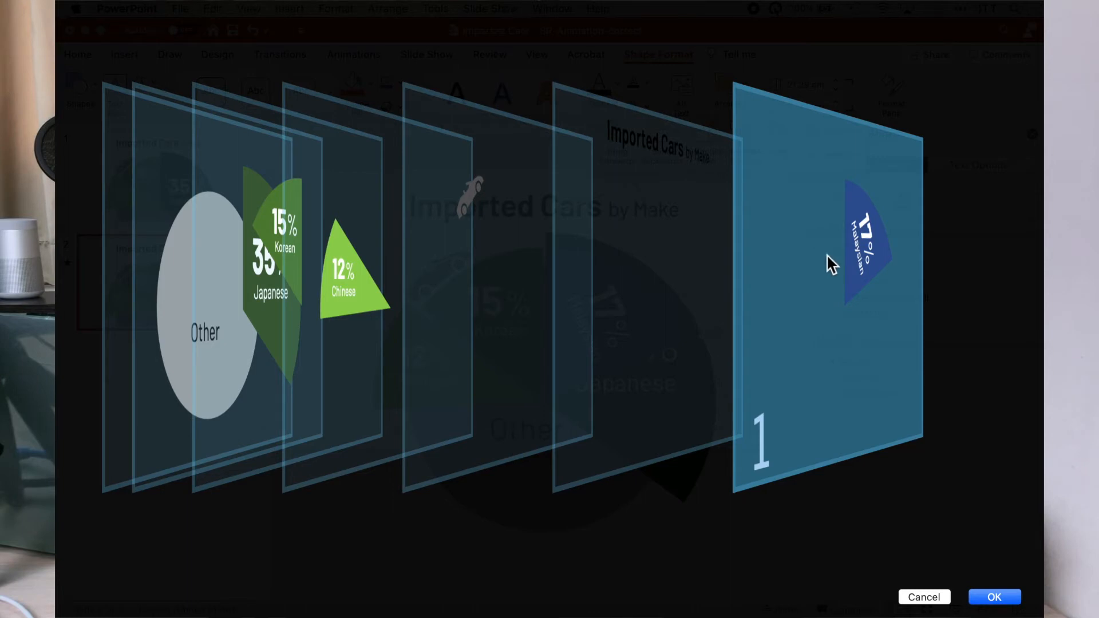
mouse_move(831, 277)
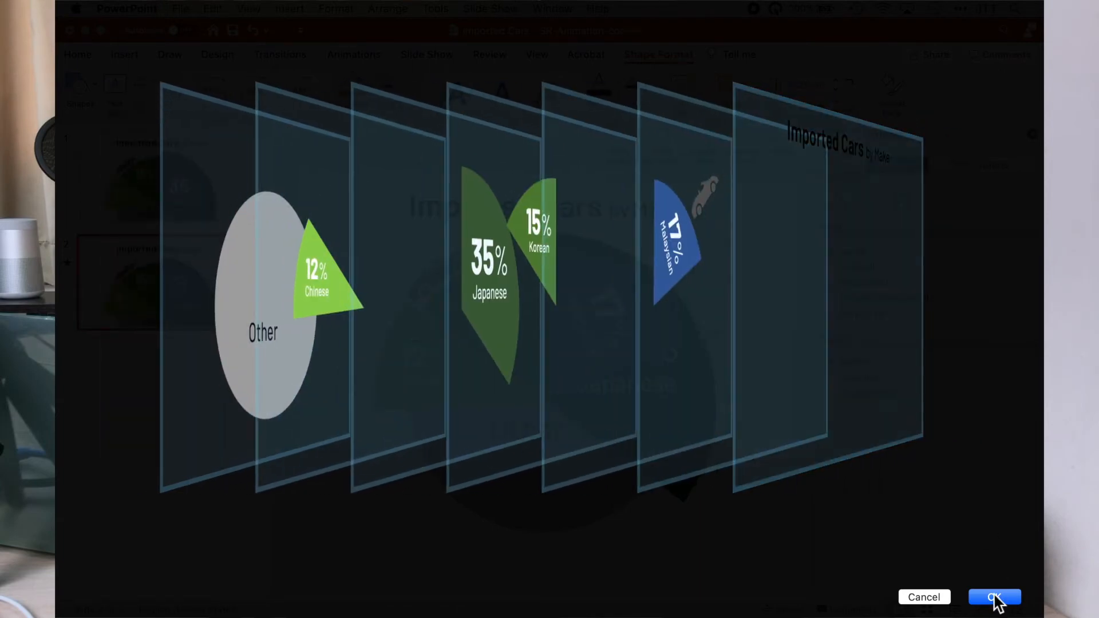
left_click(993, 596)
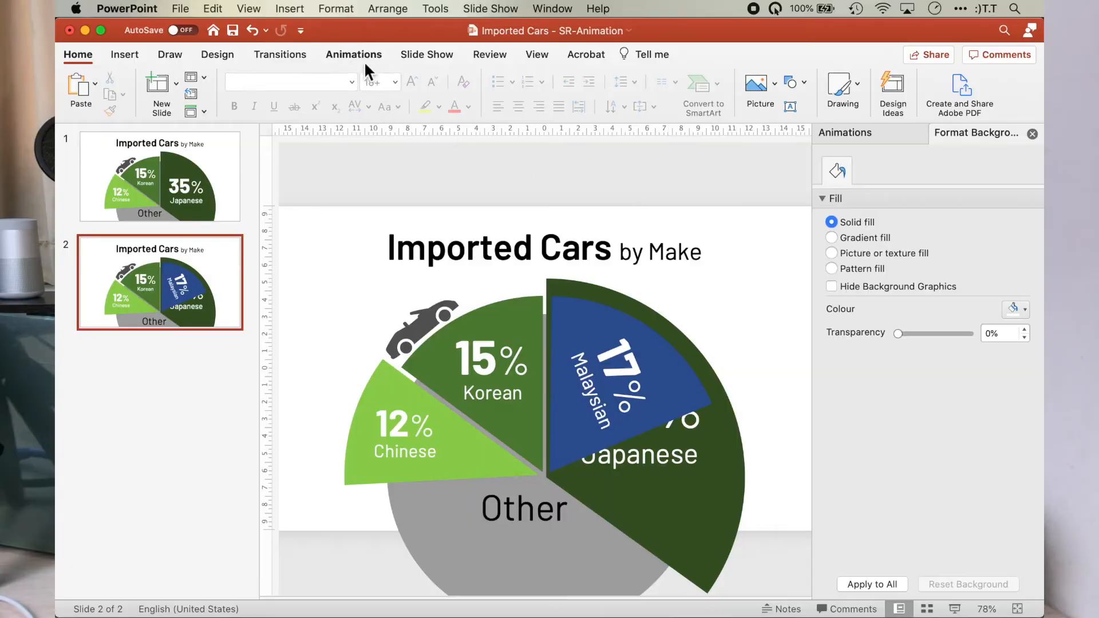
Switch the ribbon to the Animations tools for slide 2.
left_click(352, 54)
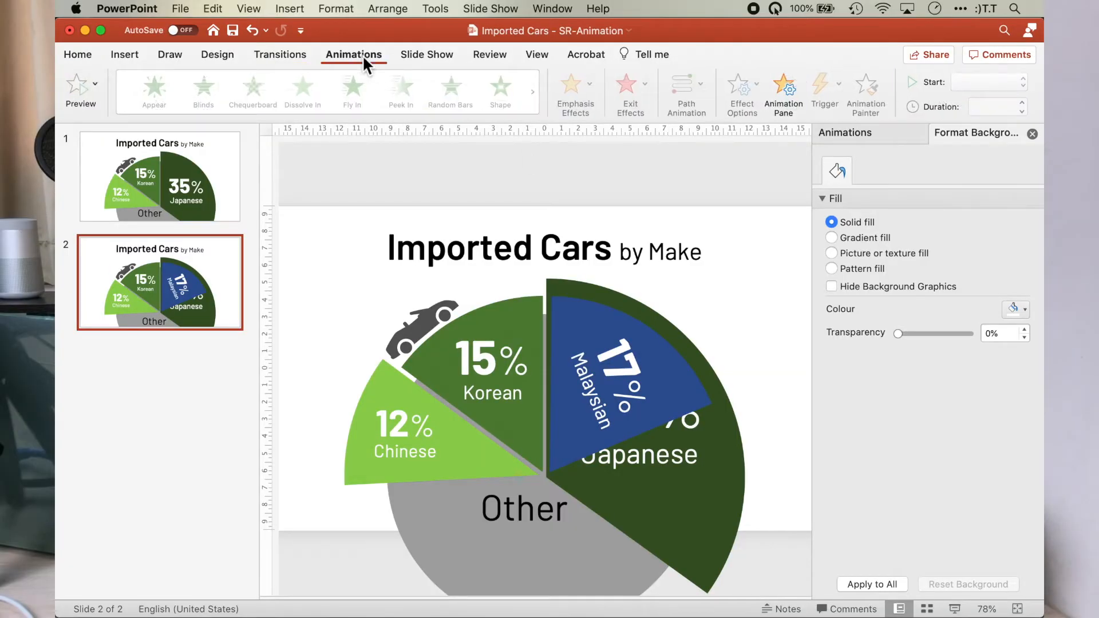
mouse_move(559, 90)
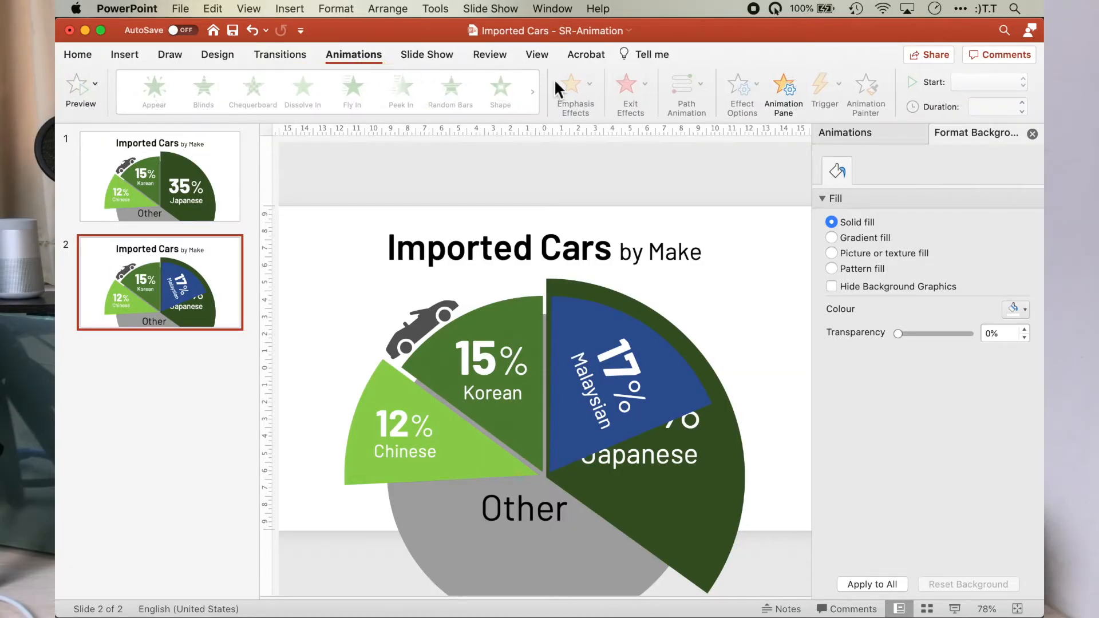
Add a Spin emphasis effect to the pie group set to 27° over 1 second and preview it.
left_click(844, 132)
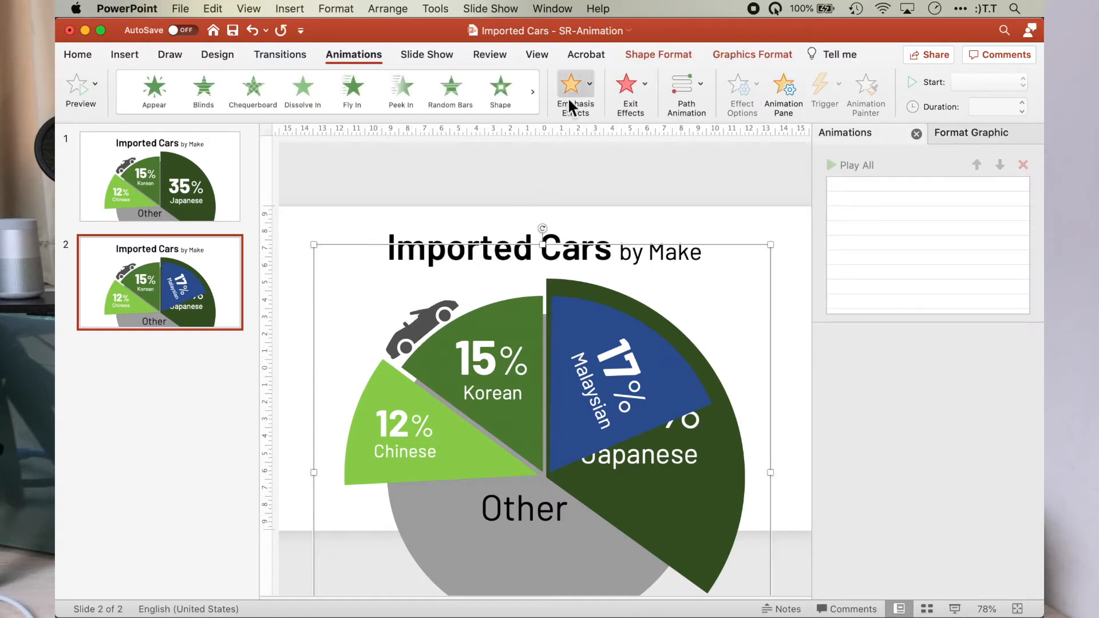
left_click(575, 84)
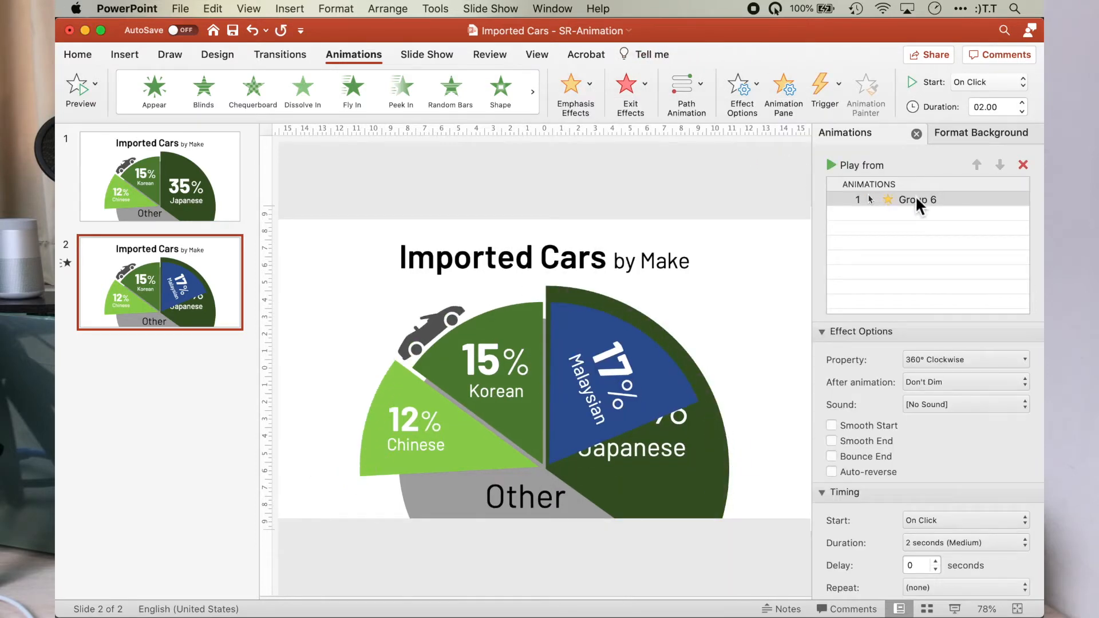
left_click(918, 199)
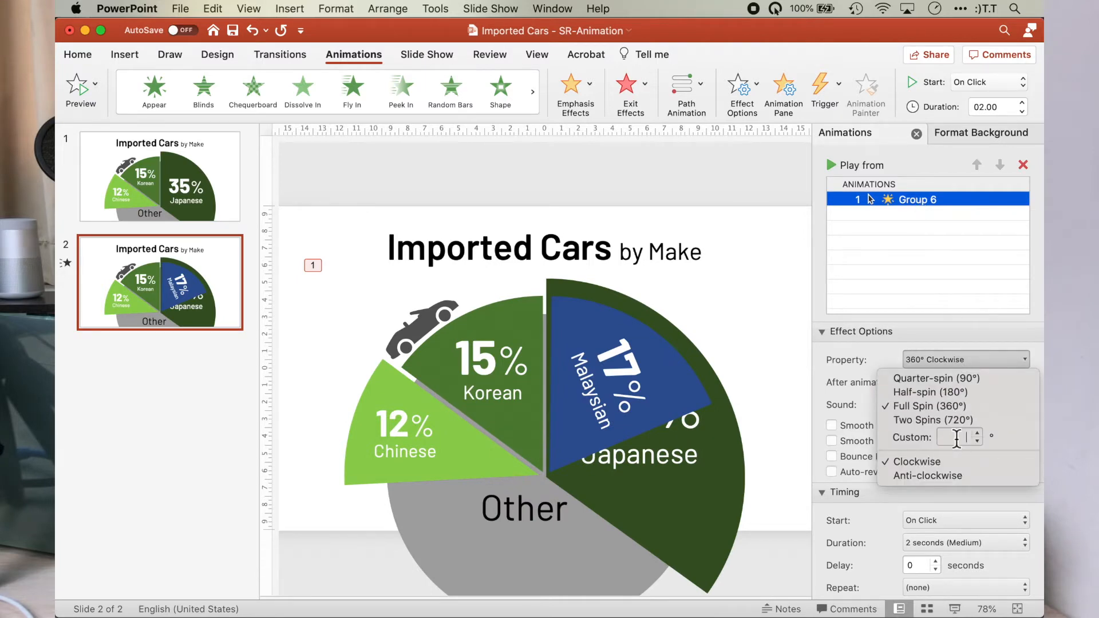
type("27")
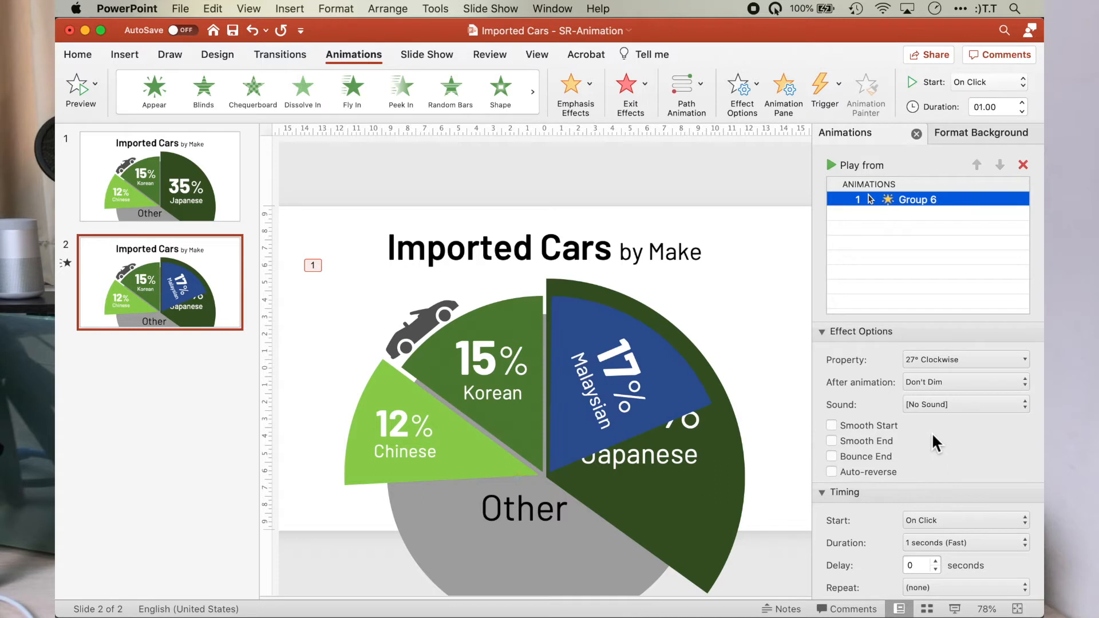
mouse_move(833, 174)
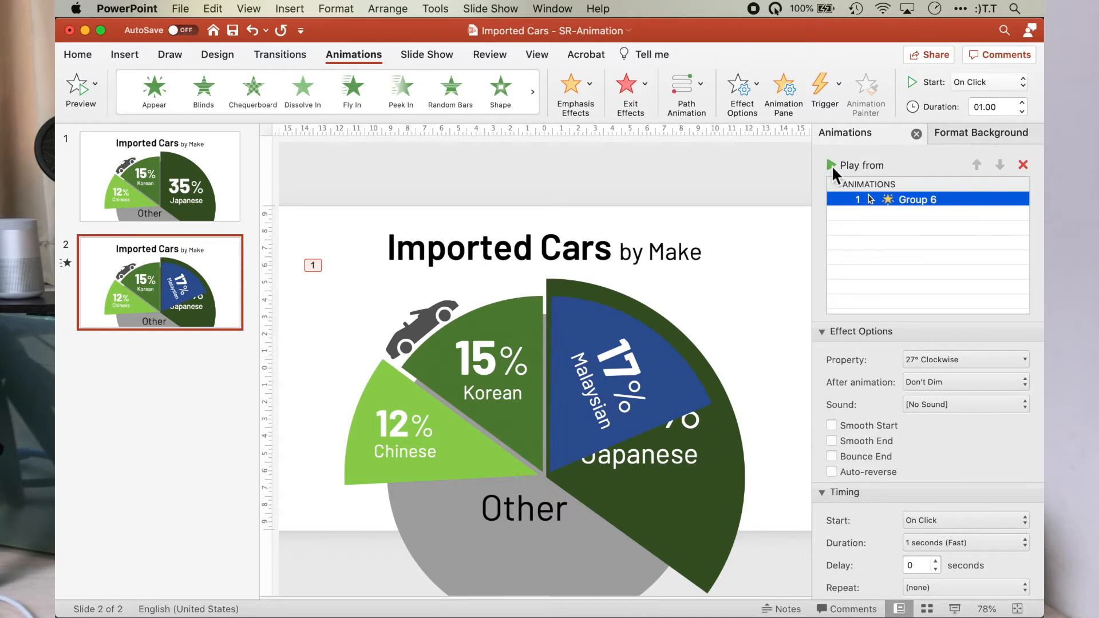
left_click(828, 165)
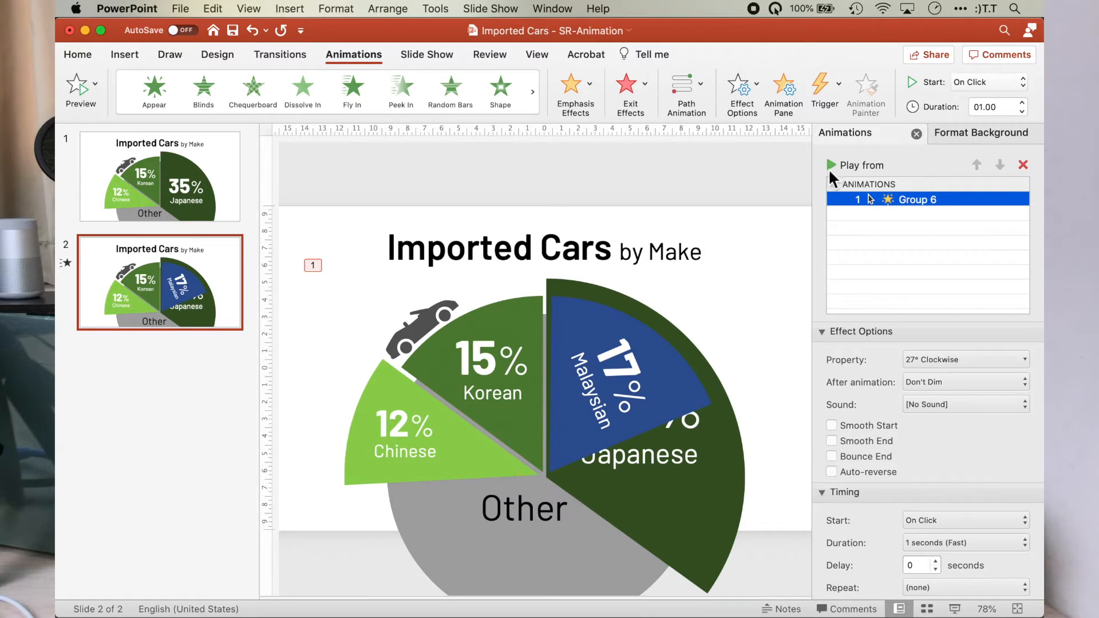
Set the Group 17 spin to start With Previous, alongside the preceding spin.
left_click(513, 366)
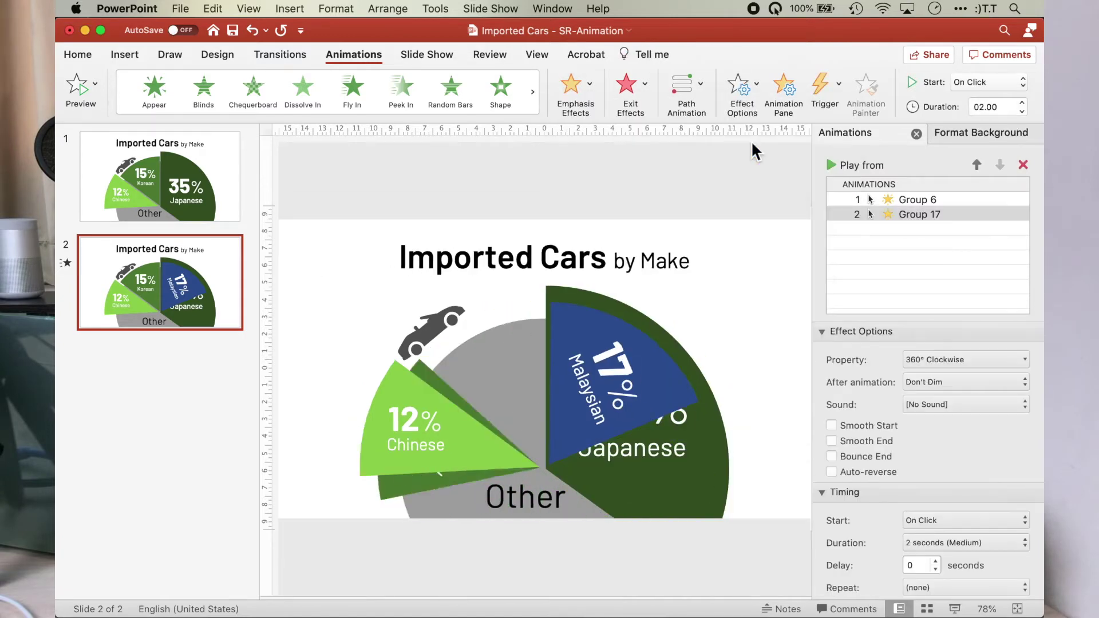
left_click(918, 214)
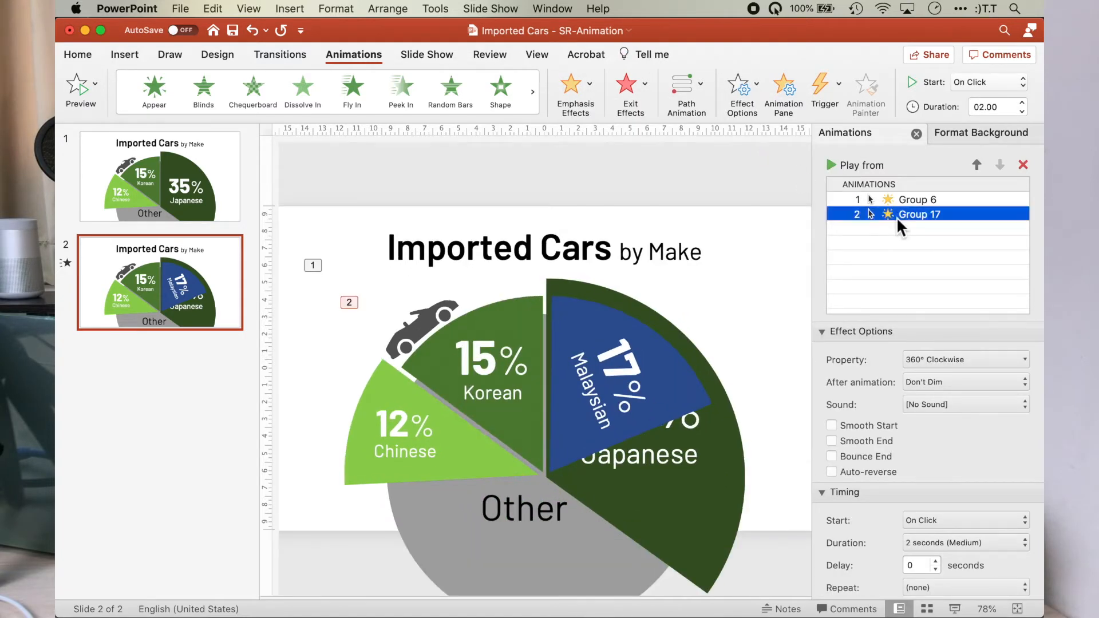
left_click(966, 359)
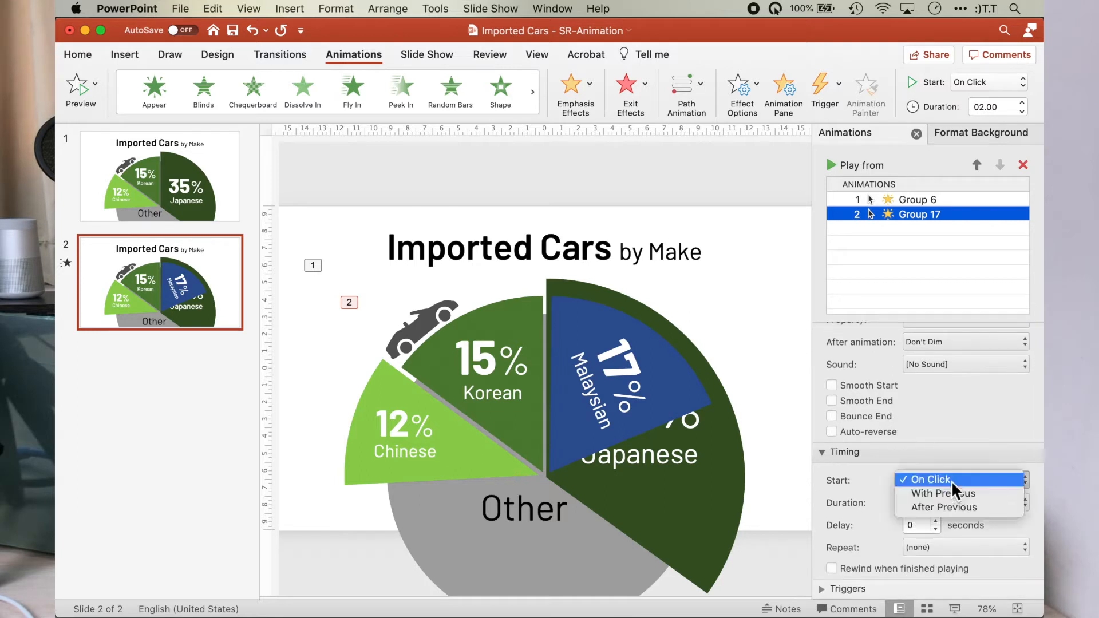
left_click(943, 494)
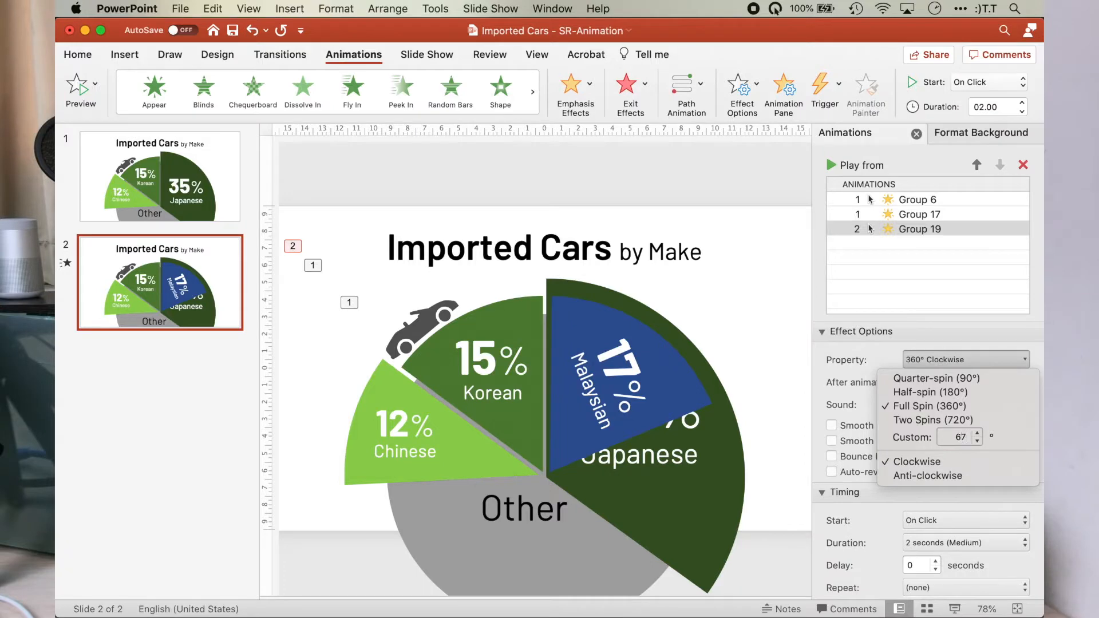
Make Group 19's anti-clockwise spin start After Previous with a 1-second (Fast) duration.
left_click(958, 437)
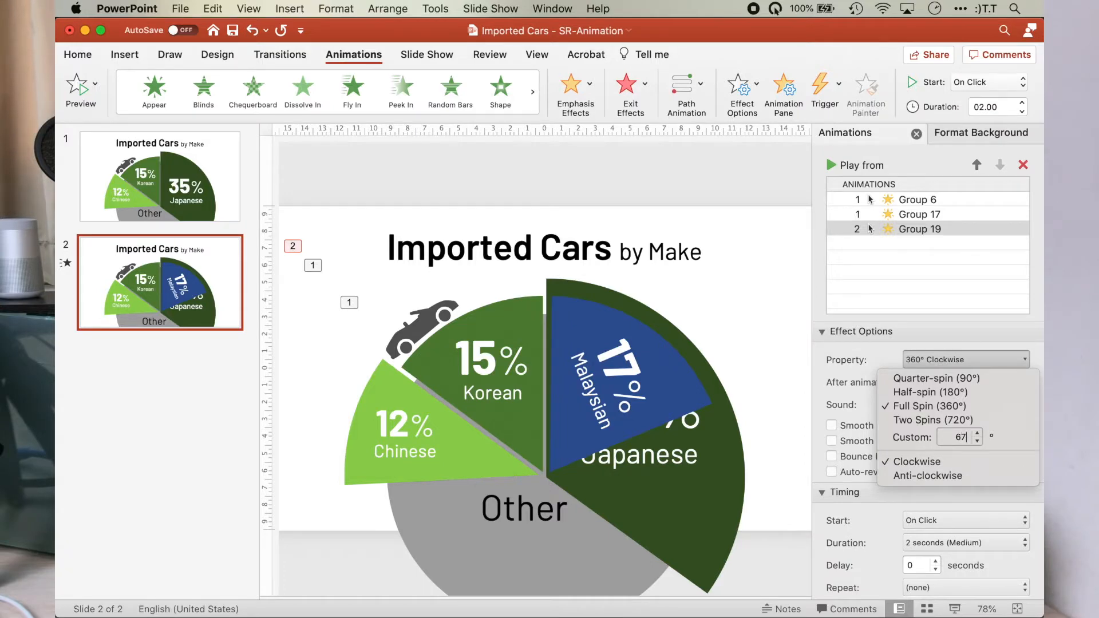
left_click(927, 475)
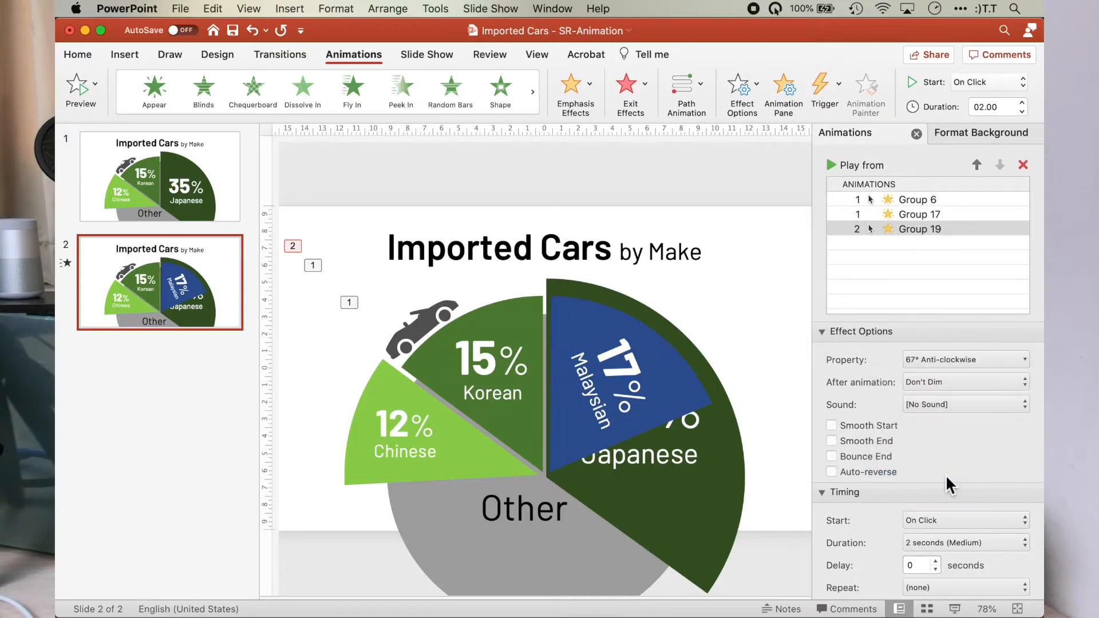
left_click(965, 520)
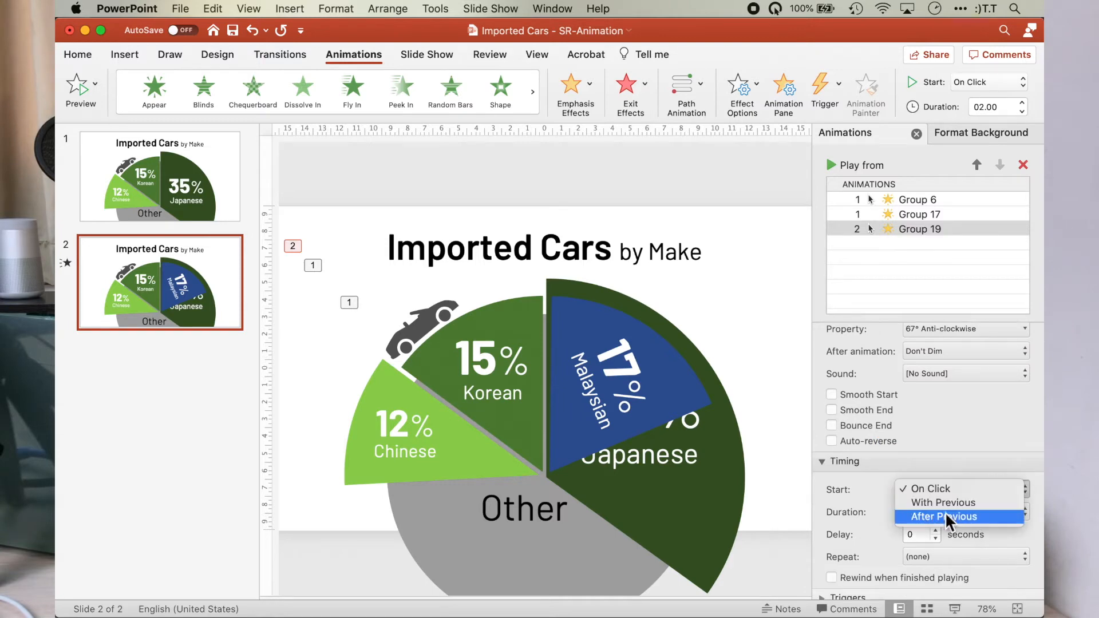
left_click(943, 516)
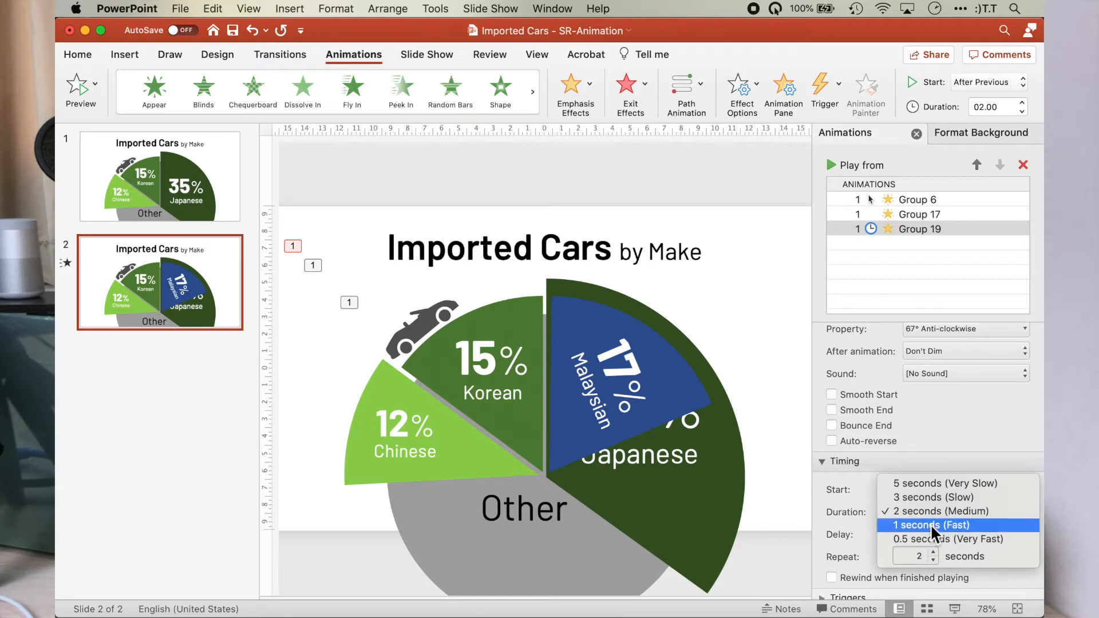
left_click(929, 524)
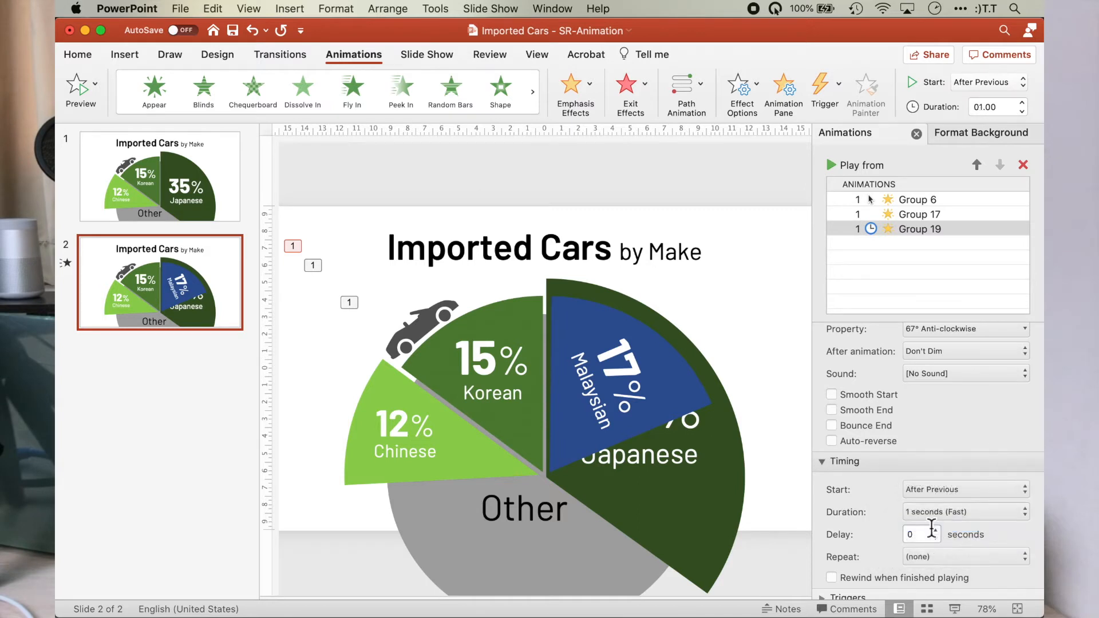
mouse_move(874, 194)
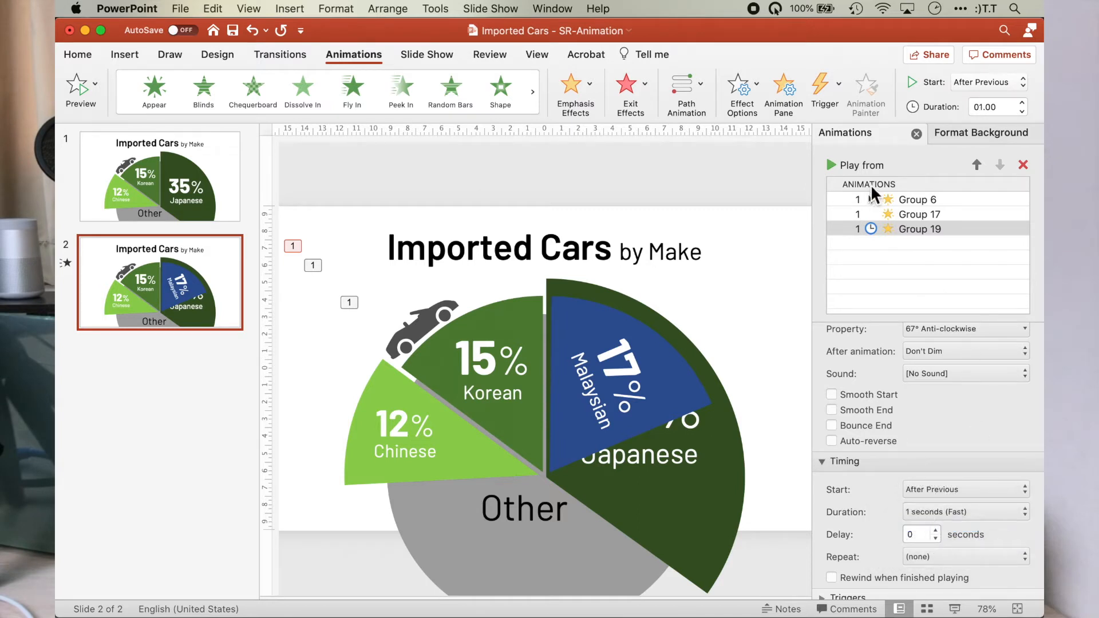
Preview the spin sequence from Group 6, replaying it once.
left_click(918, 199)
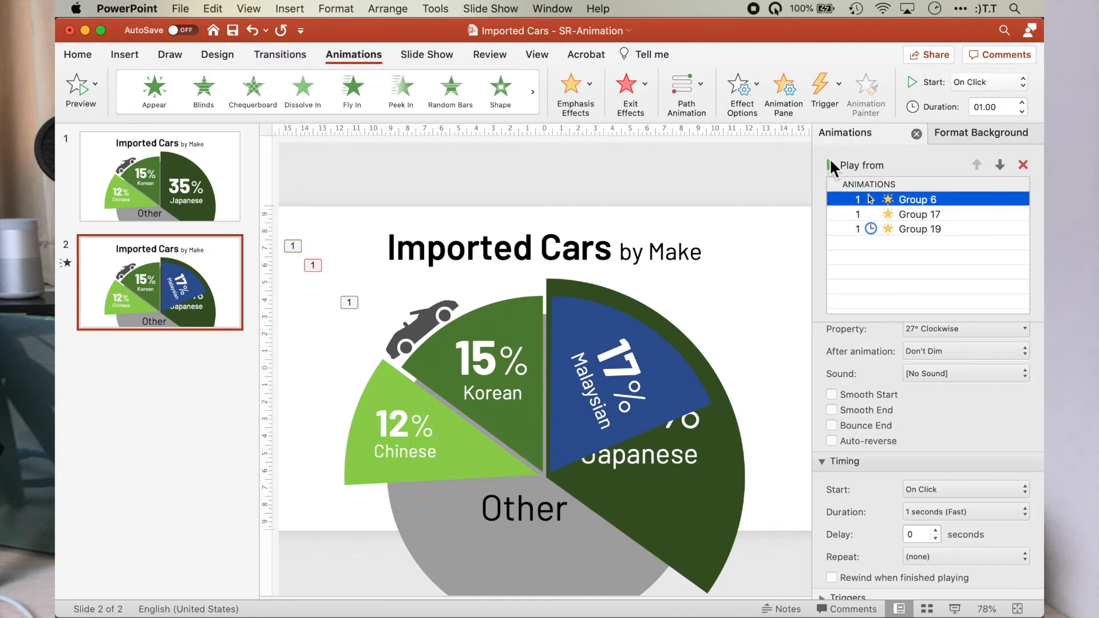
left_click(829, 164)
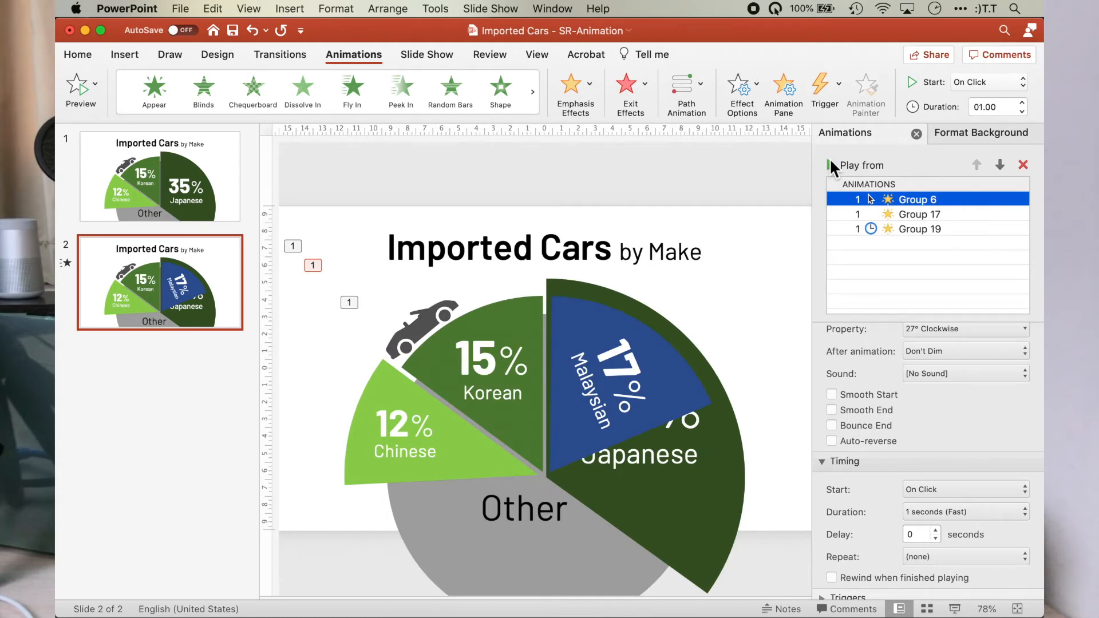
left_click(832, 165)
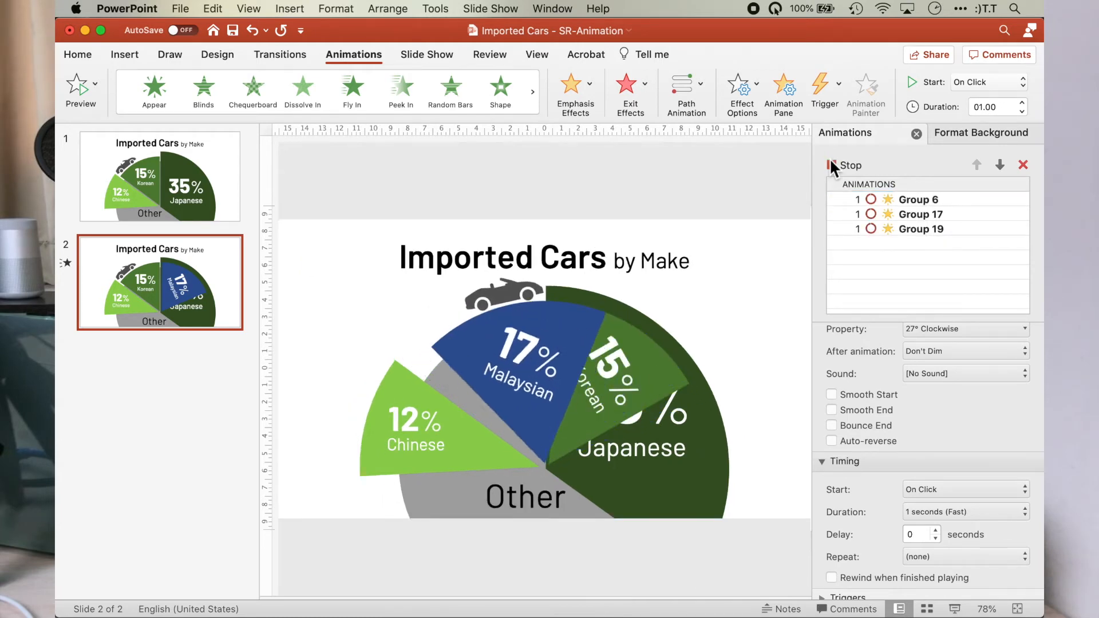
left_click(830, 164)
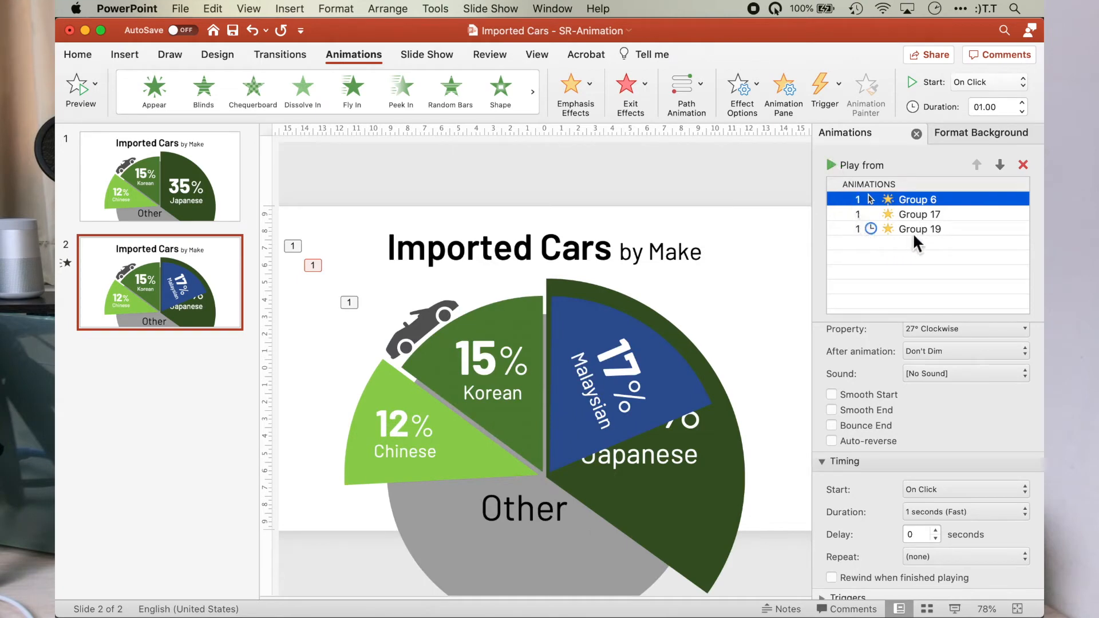
mouse_move(437, 325)
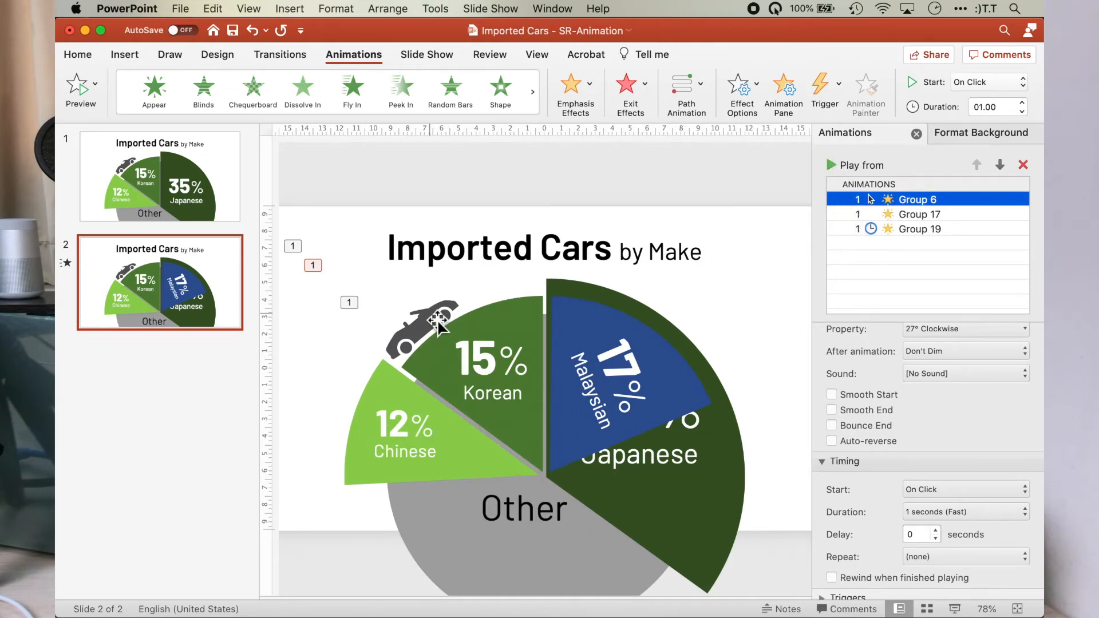
Add a second Spin emphasis to the Group 6 car group with a custom angle.
left_click(575, 85)
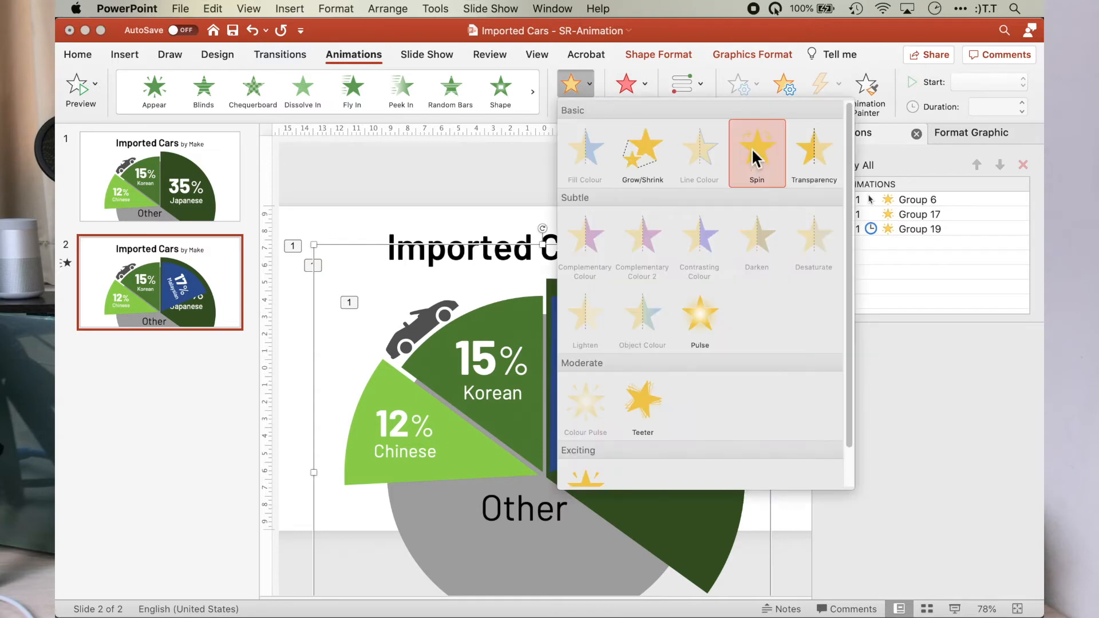
left_click(757, 153)
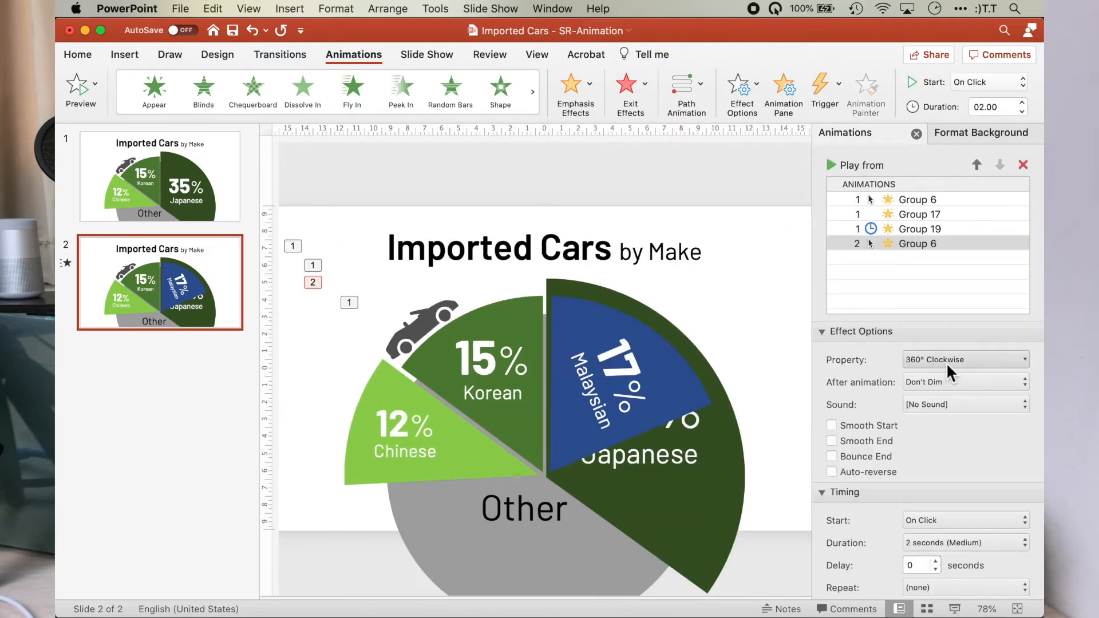
left_click(1023, 359)
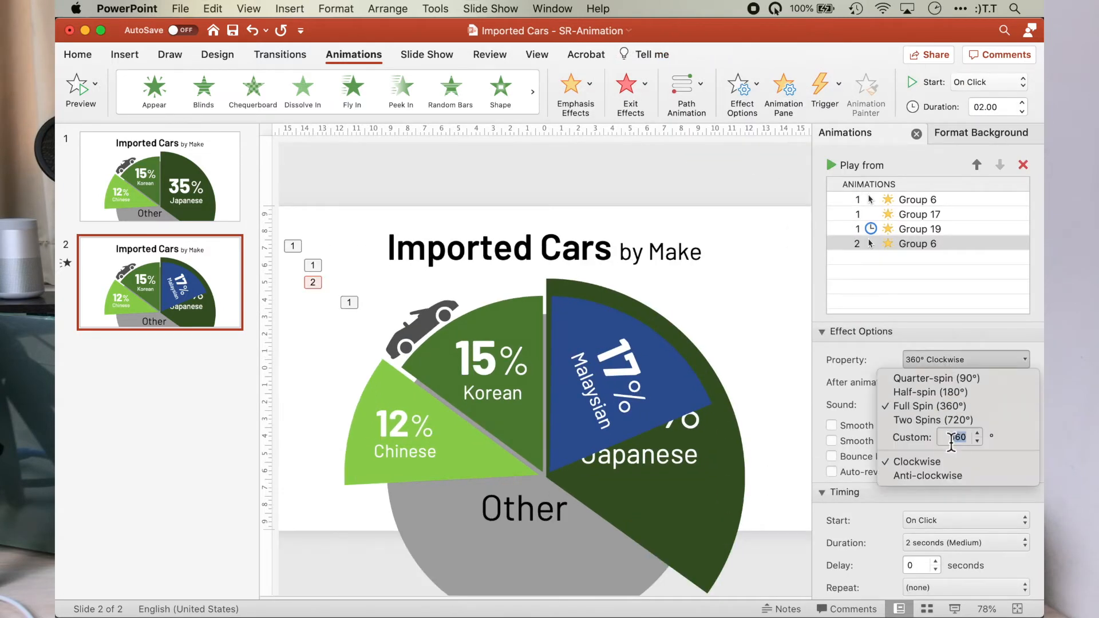
left_click(925, 475)
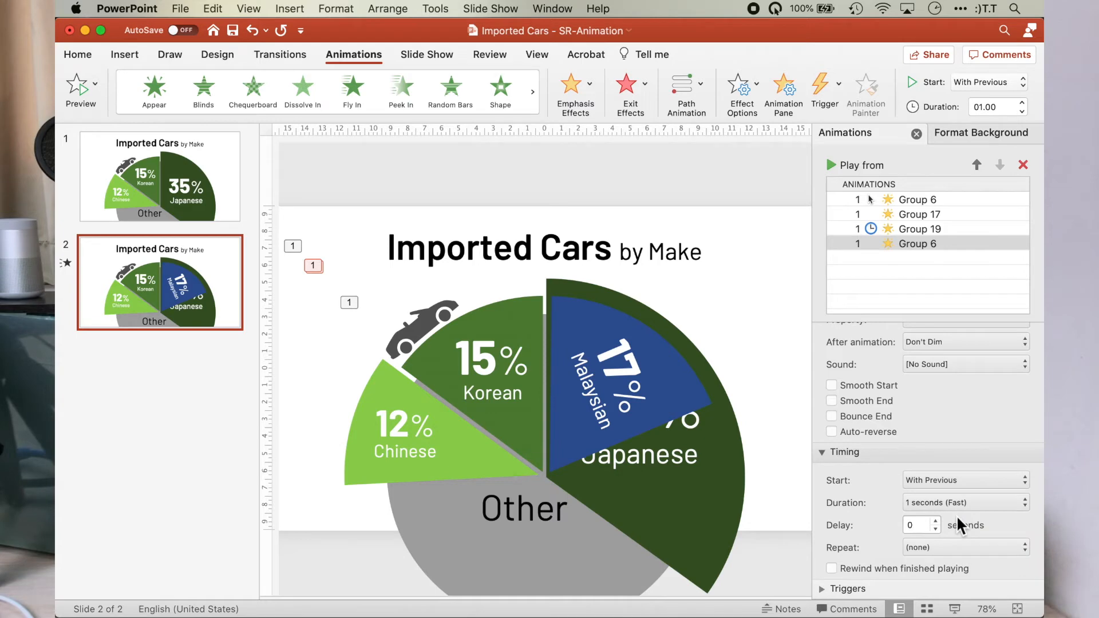
left_click(829, 165)
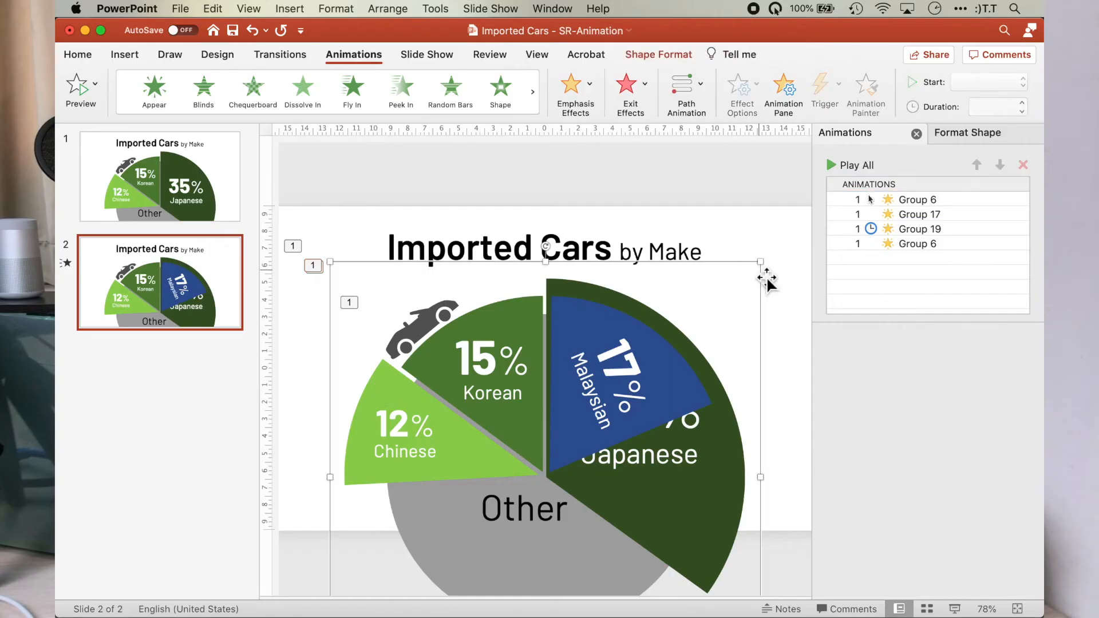
mouse_move(656, 107)
type("13")
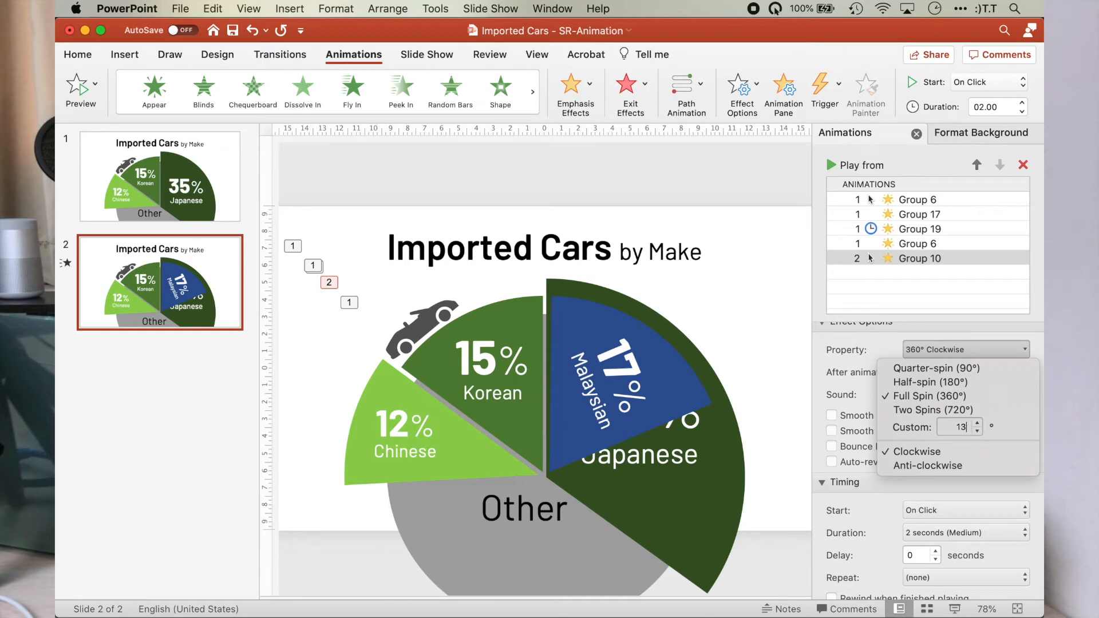
Make Group 10's spin anti-clockwise, running With Previous after a 0.65-second delay.
left_click(927, 466)
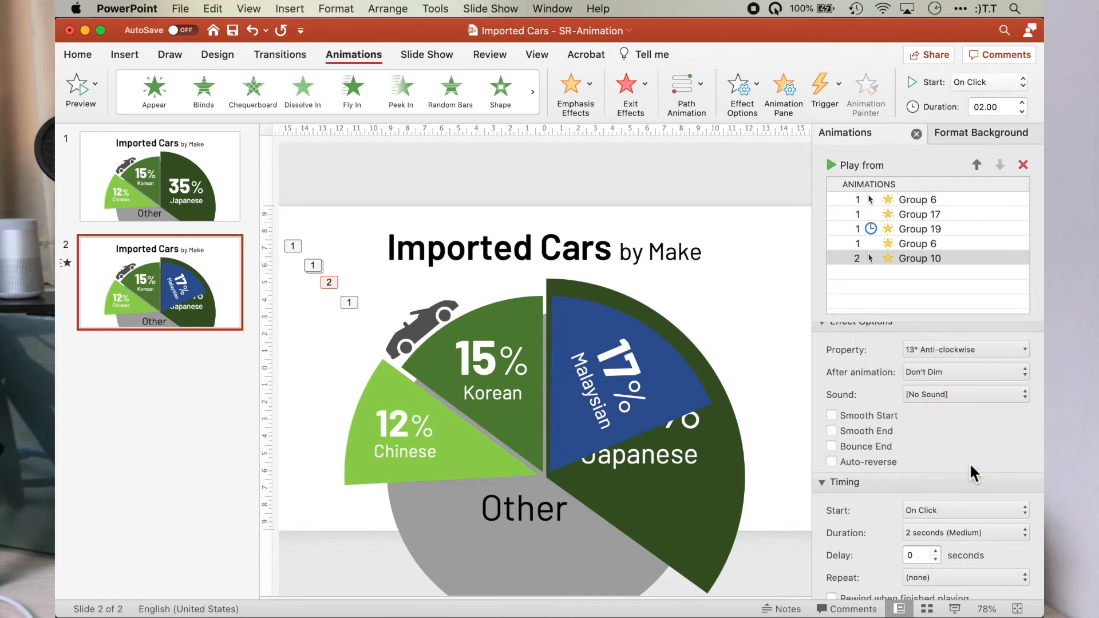
left_click(966, 510)
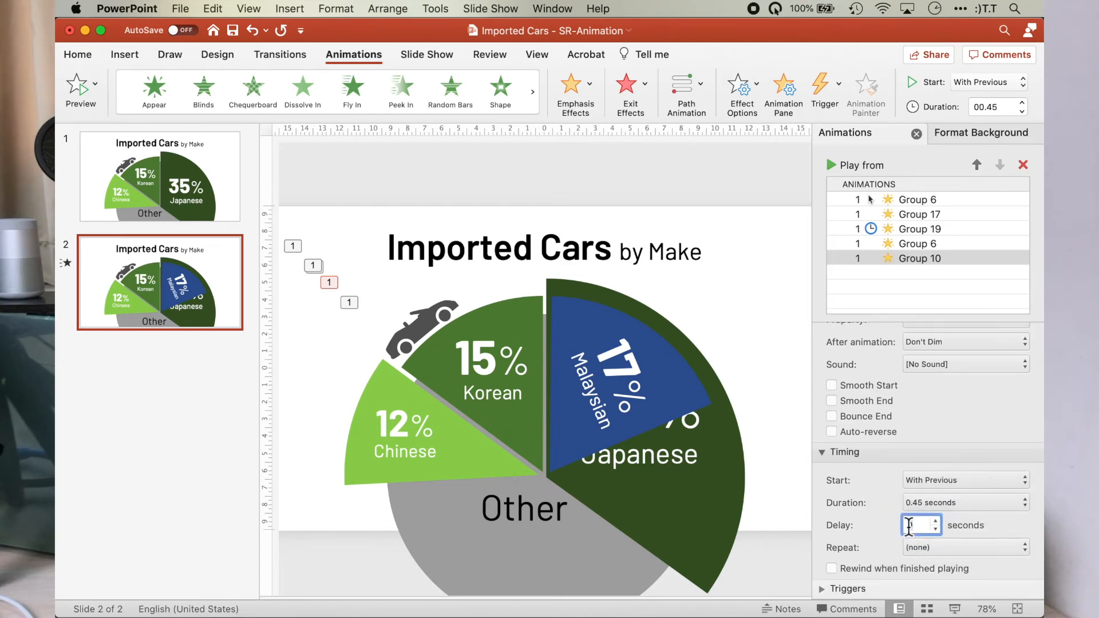
type("0.65")
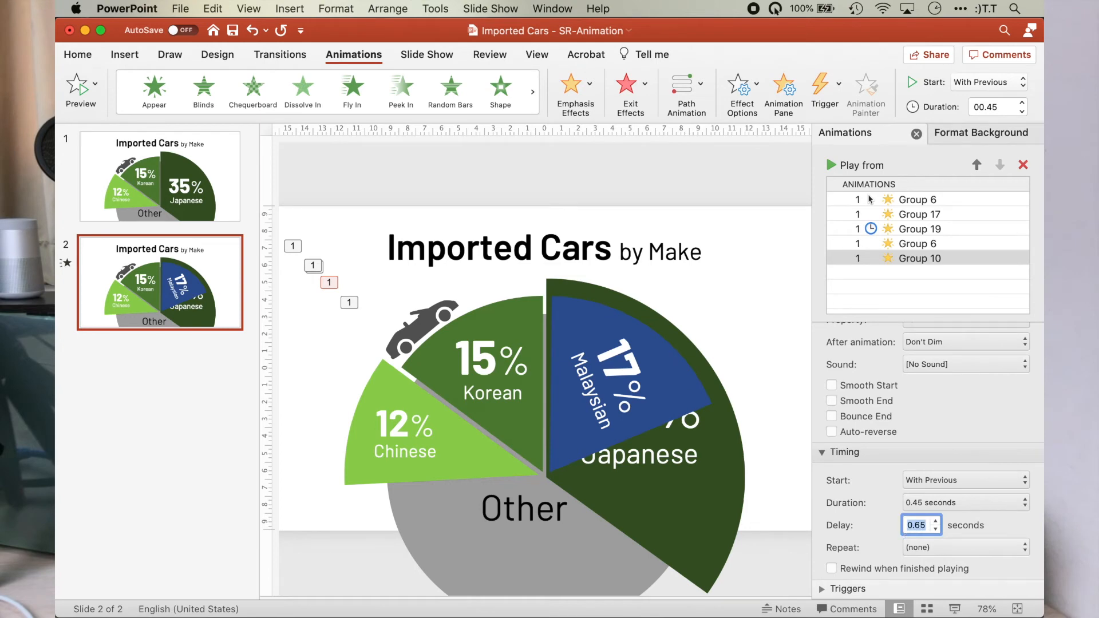
left_click(915, 199)
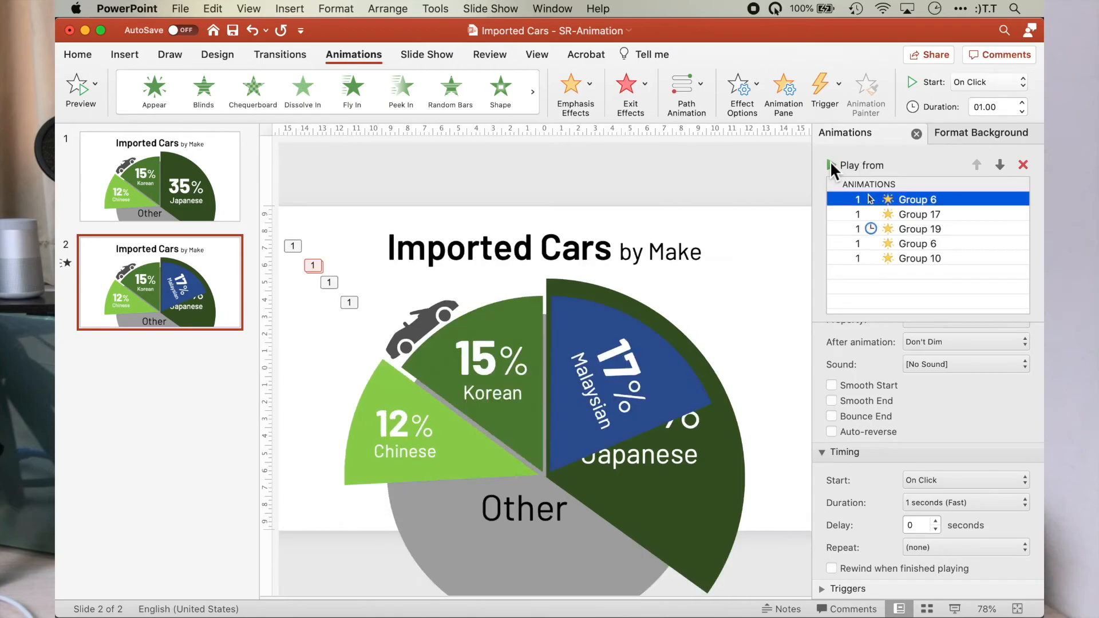
Preview the five-spin sequence from Group 6 and replay it.
left_click(831, 165)
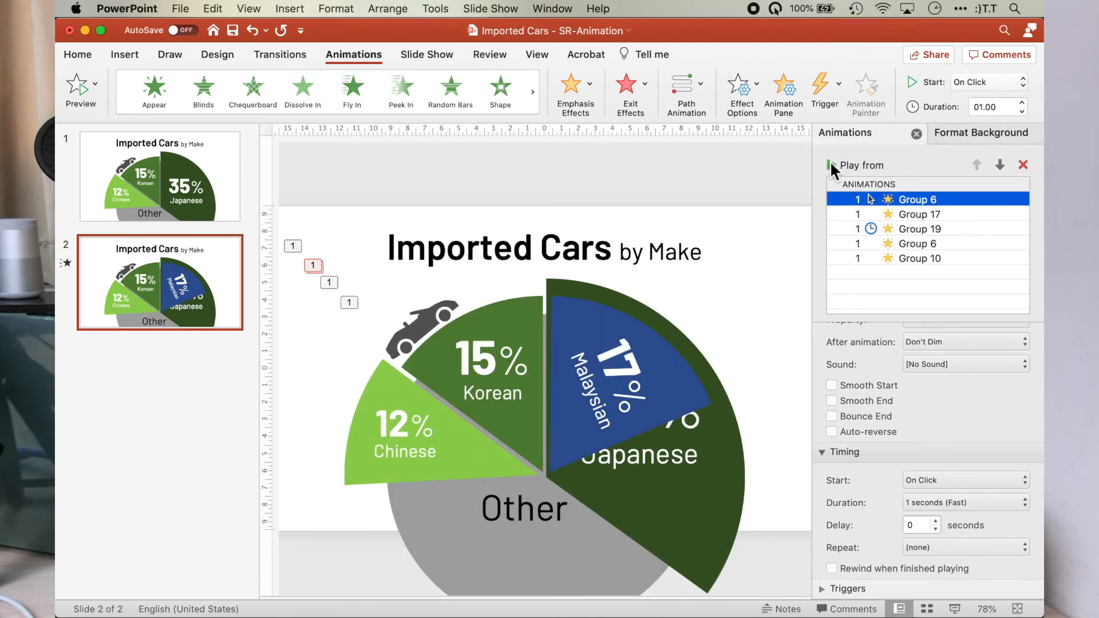
left_click(828, 164)
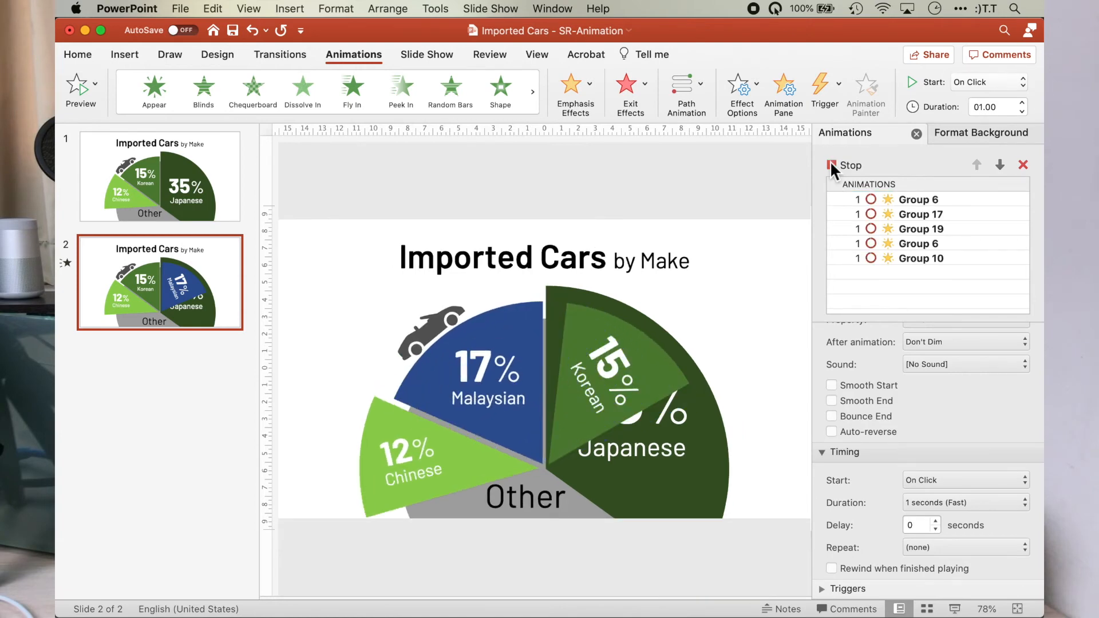
left_click(825, 165)
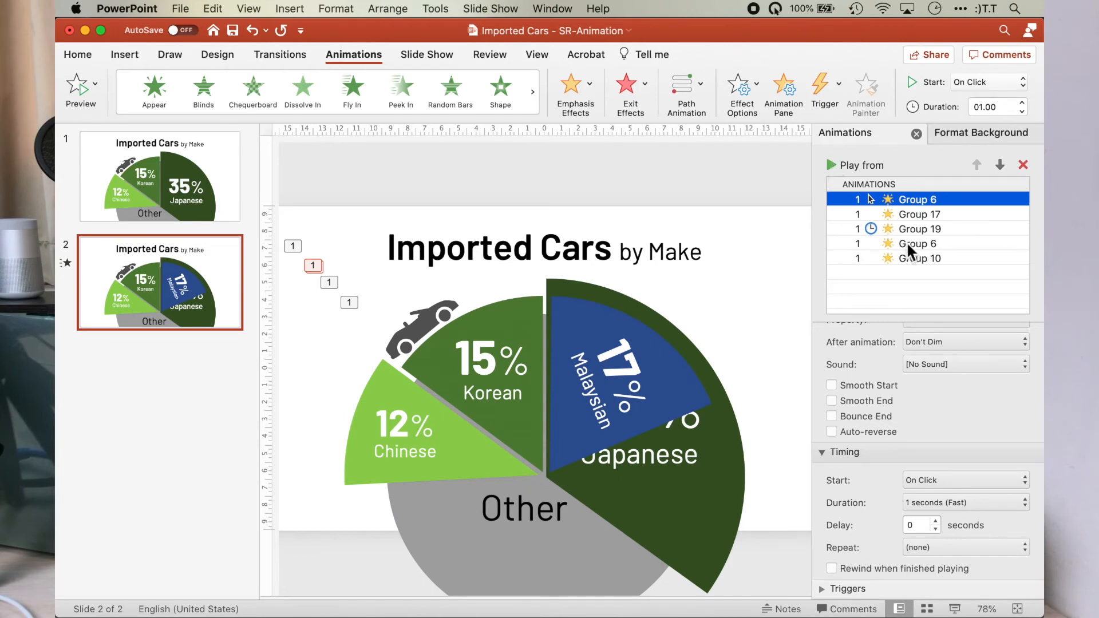
Change the second Group 6 spin to a custom 40° anti-clockwise turn and preview again.
left_click(917, 243)
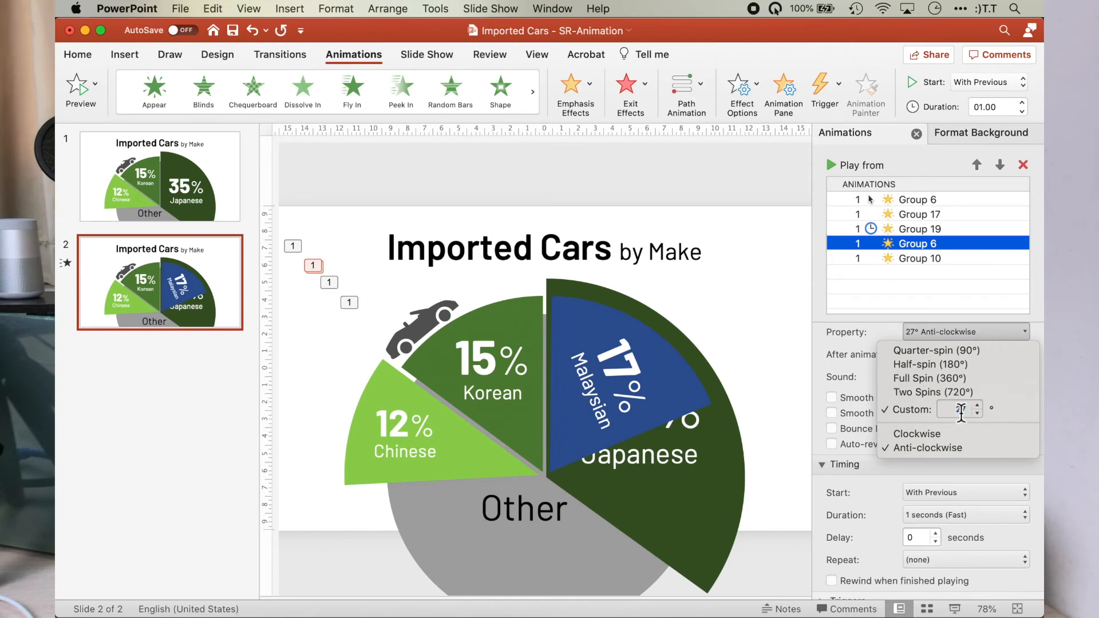
type("40")
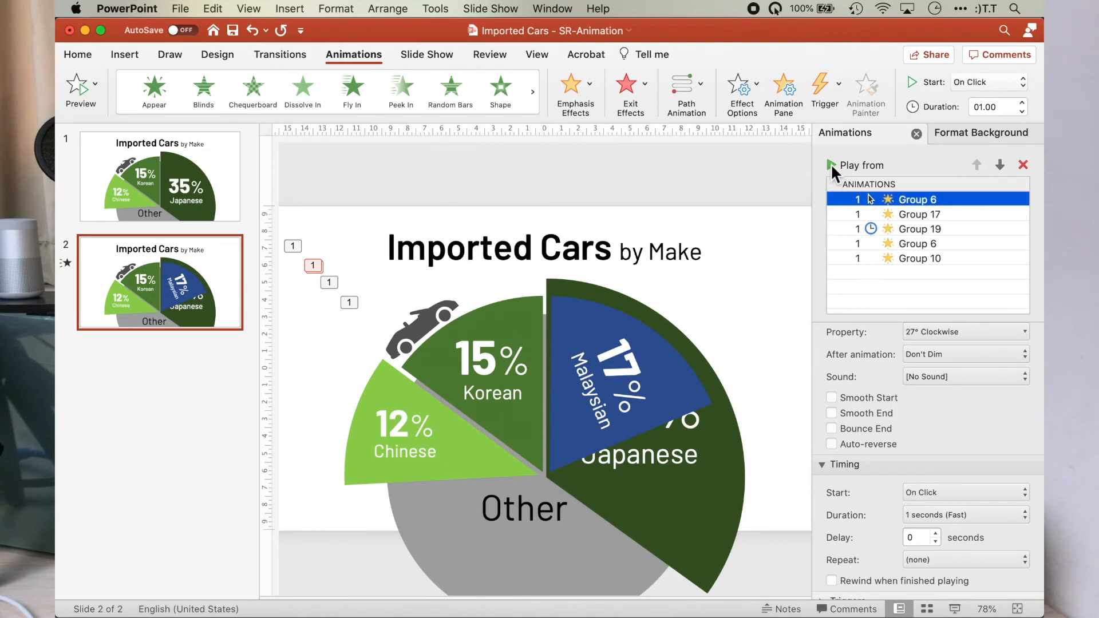
left_click(831, 165)
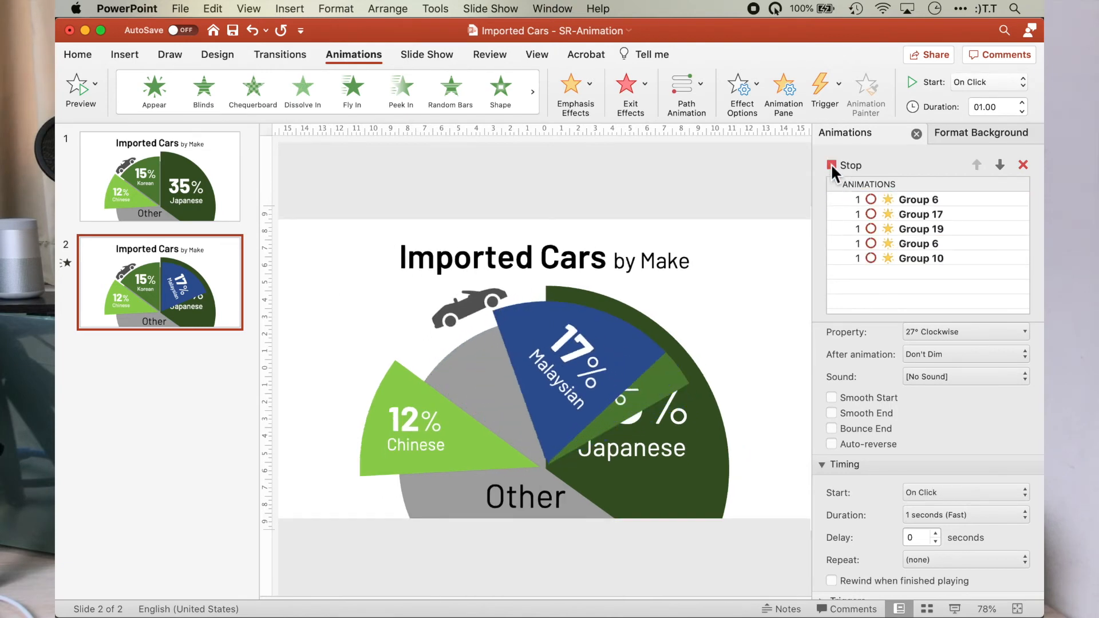